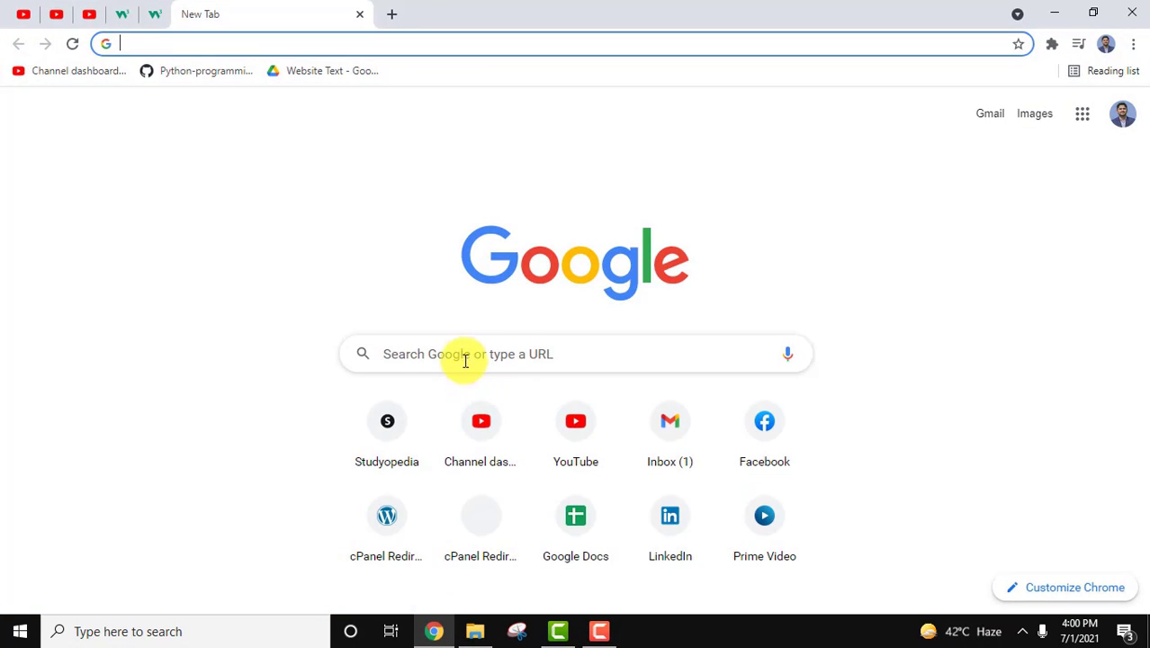
- Search Google for 'python' to surface the official python.org result
type("python")
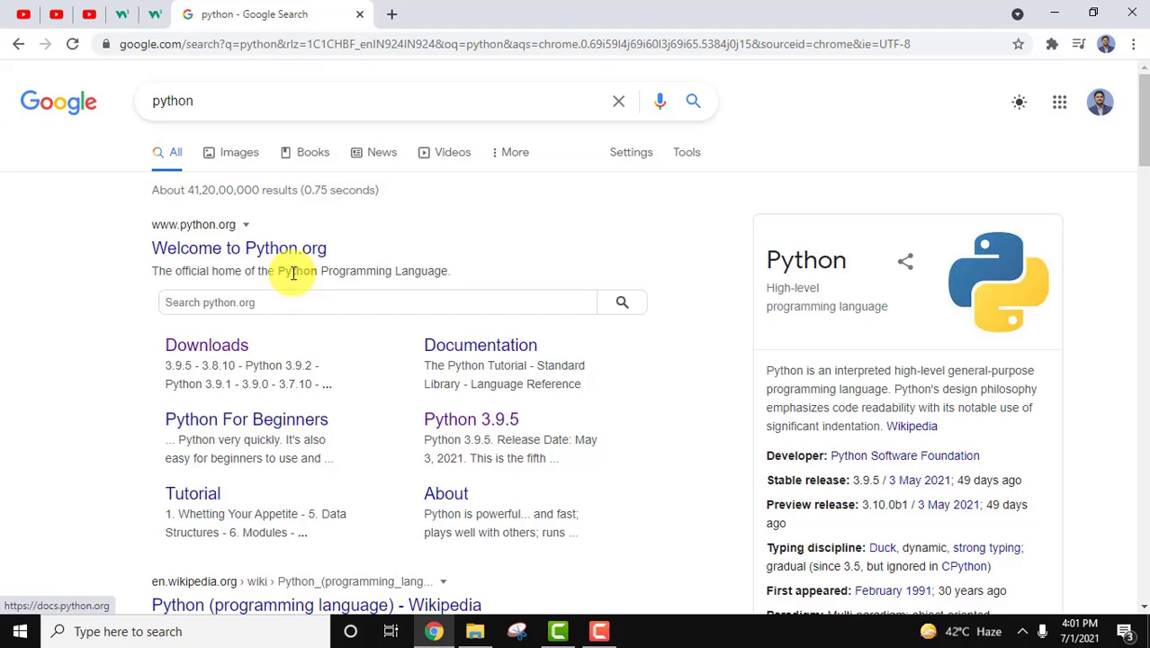
mouse_move(277, 260)
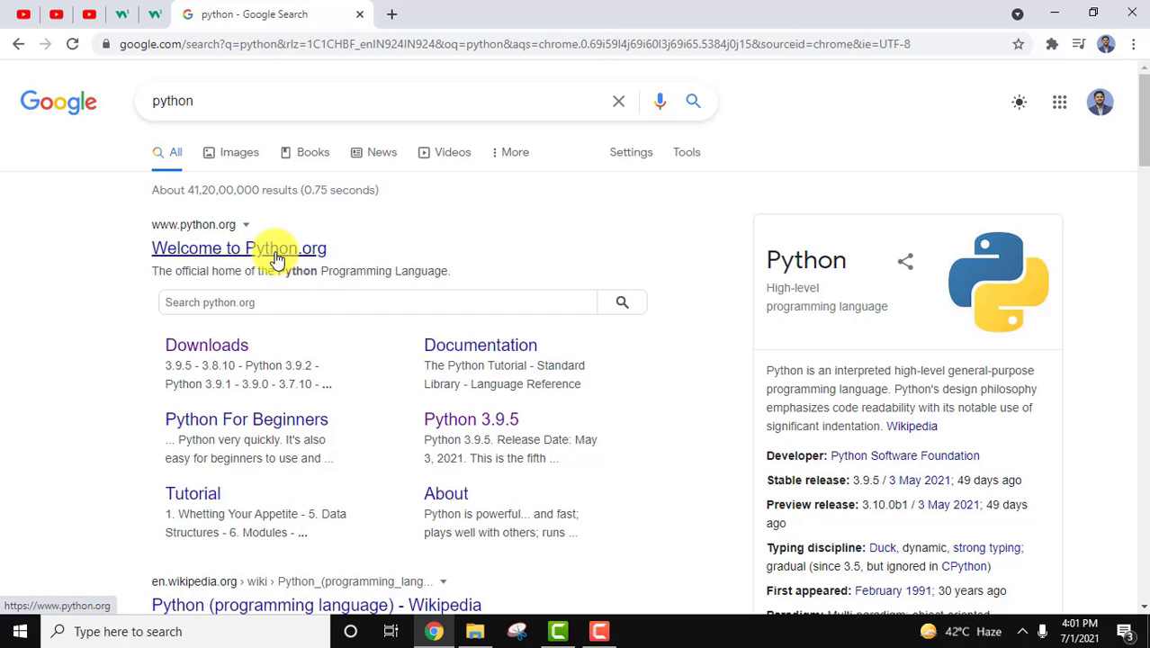
- Go to the 'Welcome to Python.org' result to reach the official Python home page
left_click(238, 248)
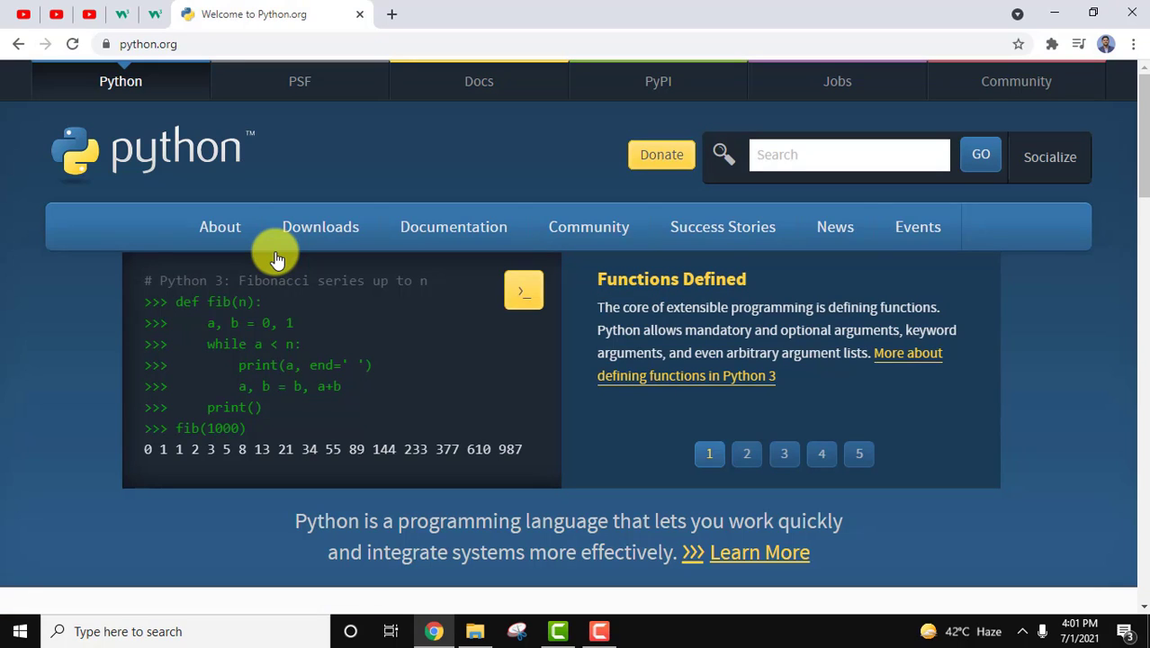
mouse_move(317, 268)
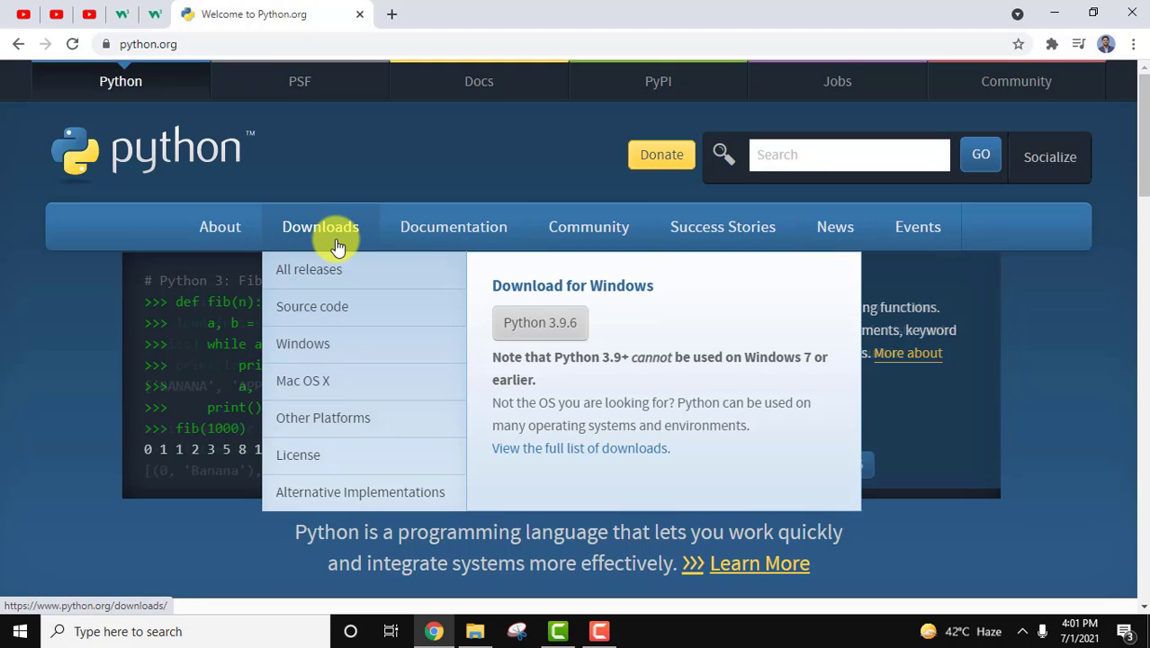
mouse_move(616, 286)
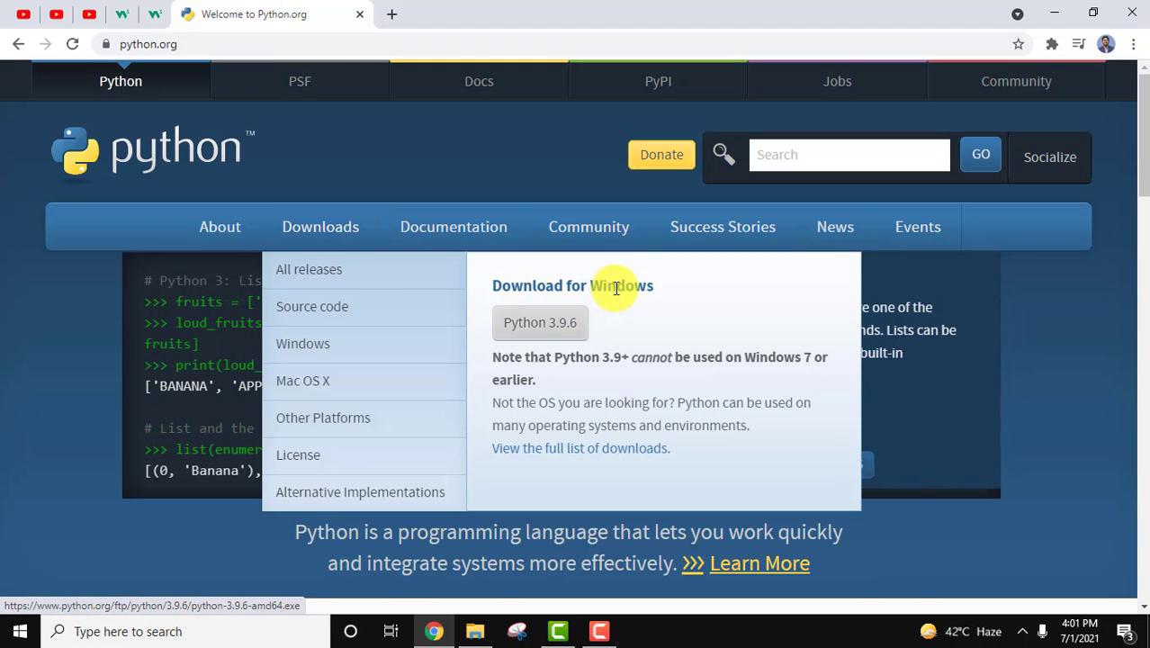
mouse_move(603, 357)
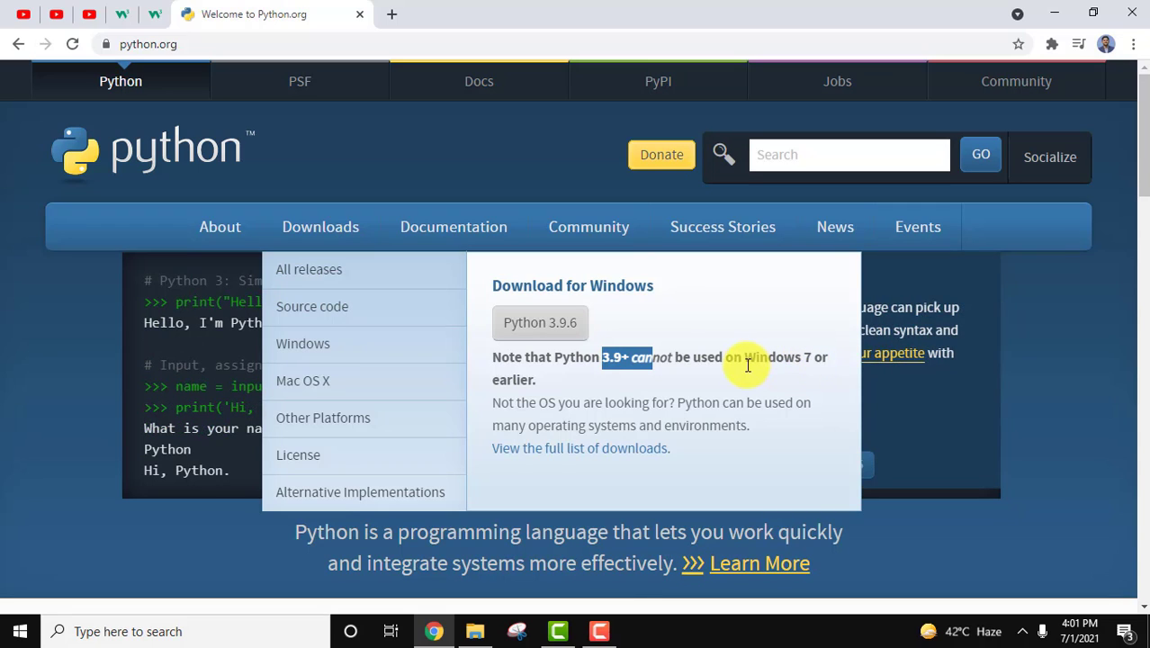
mouse_move(572, 351)
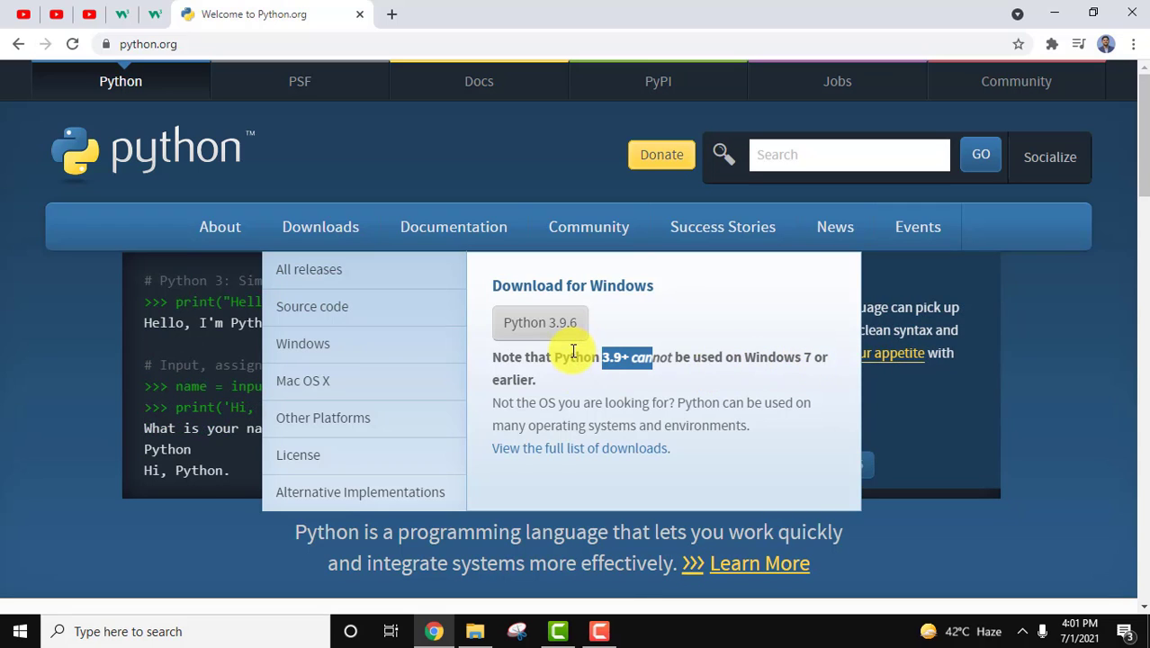
mouse_move(540, 322)
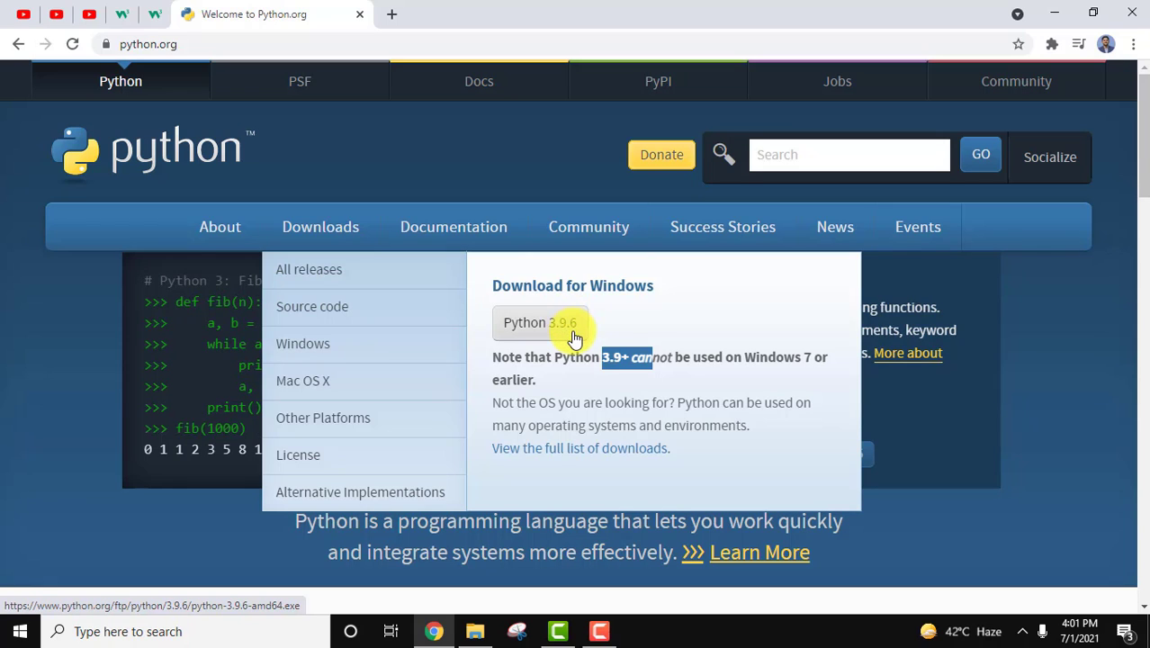
- Download python-3.9.6-amd64.exe and launch it from Chrome's download bar
left_click(540, 322)
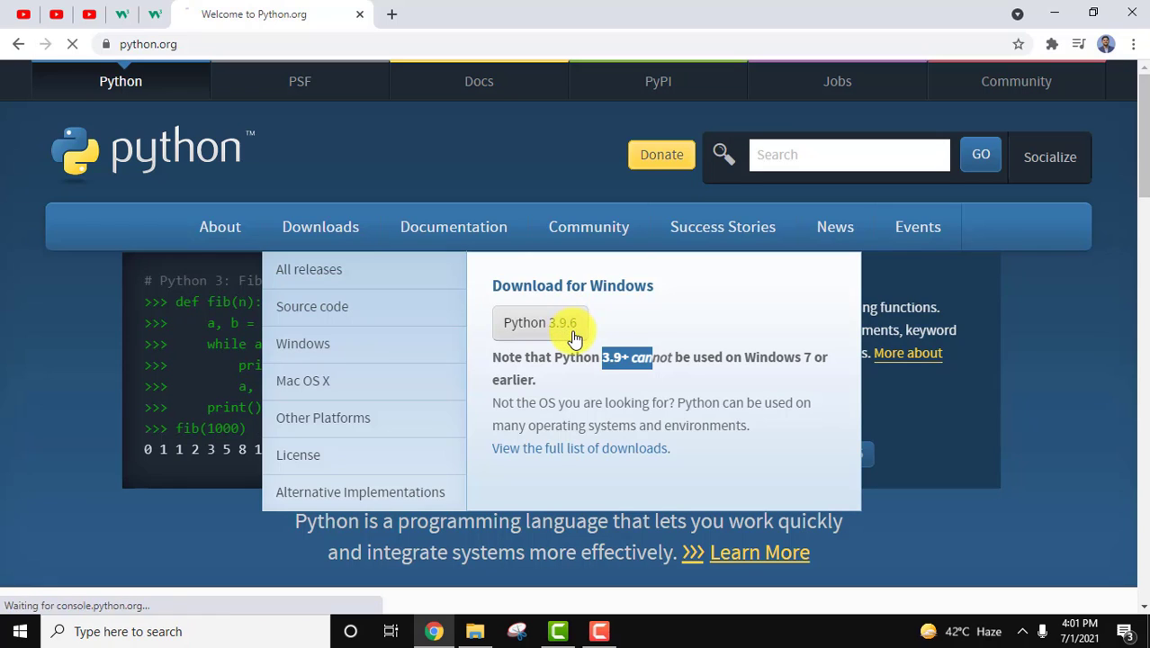
left_click(540, 322)
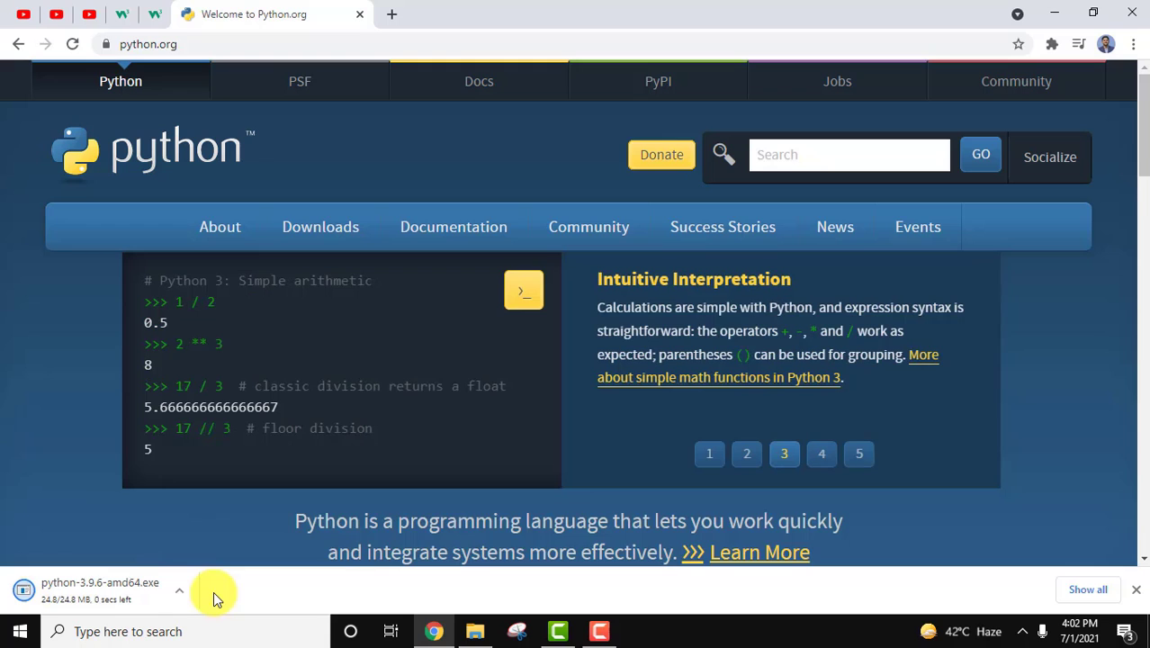
left_click(821, 464)
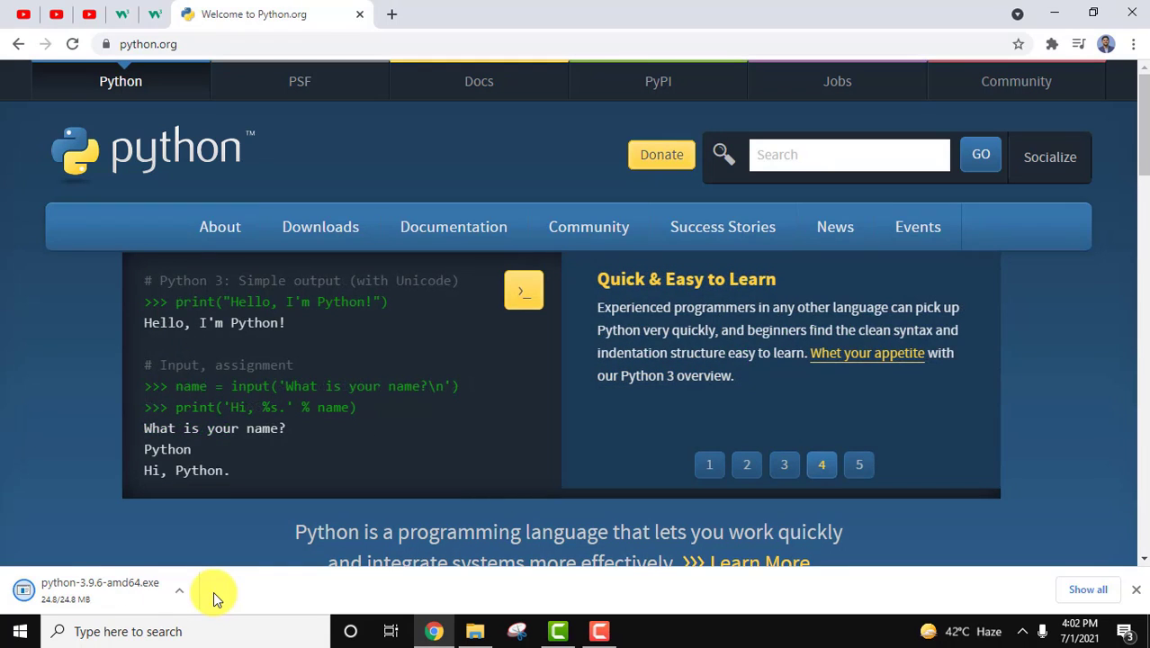
left_click(859, 464)
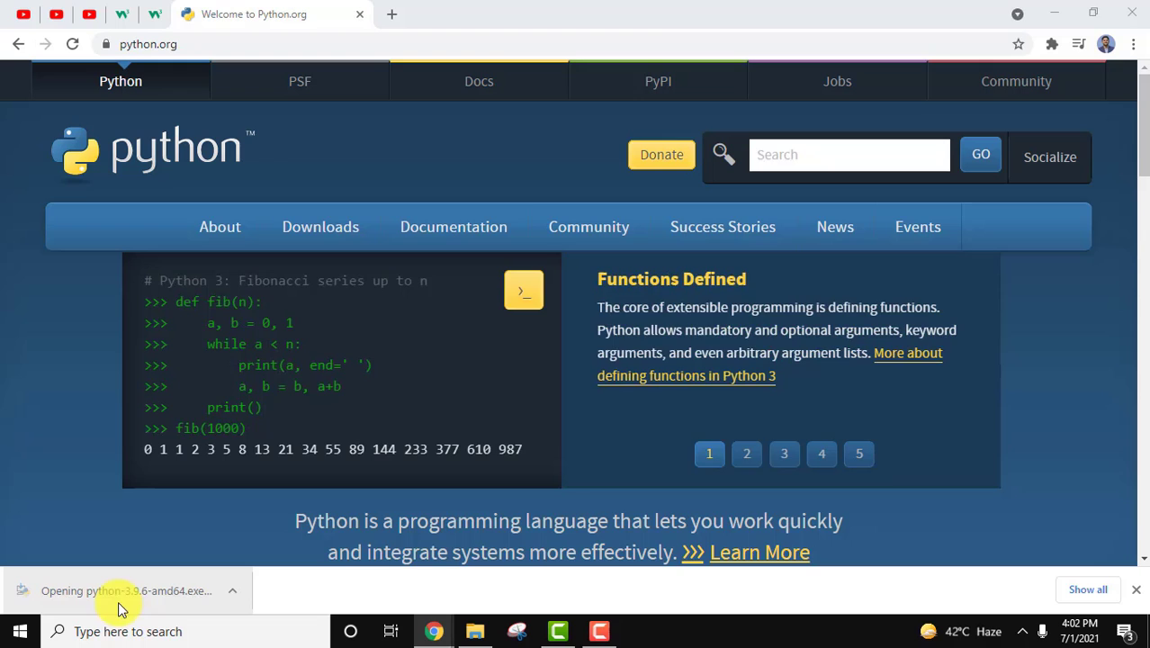
- Enable 'Add Python 3.9 to PATH' and choose Customize installation
left_click(1055, 15)
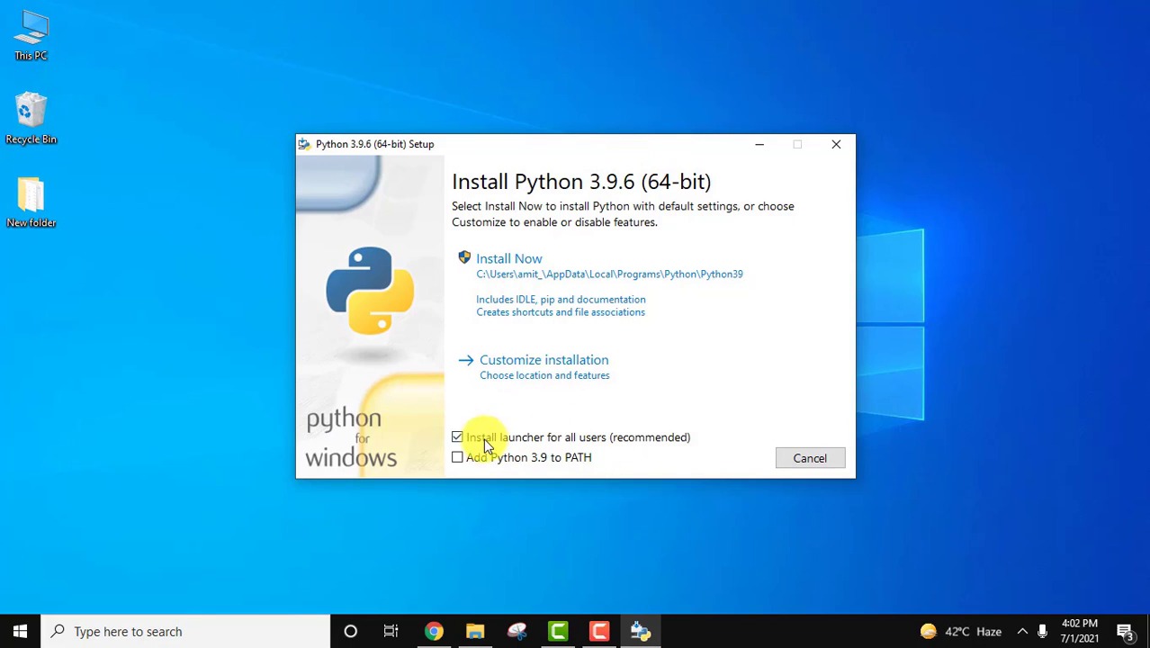
left_click(457, 457)
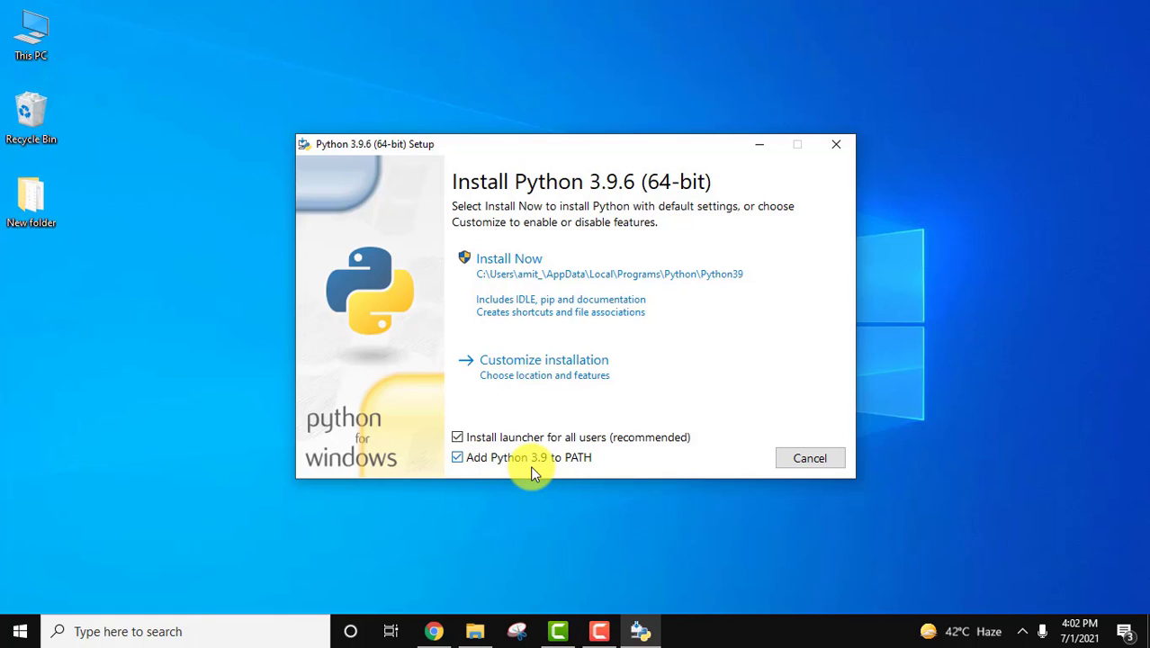
mouse_move(652, 326)
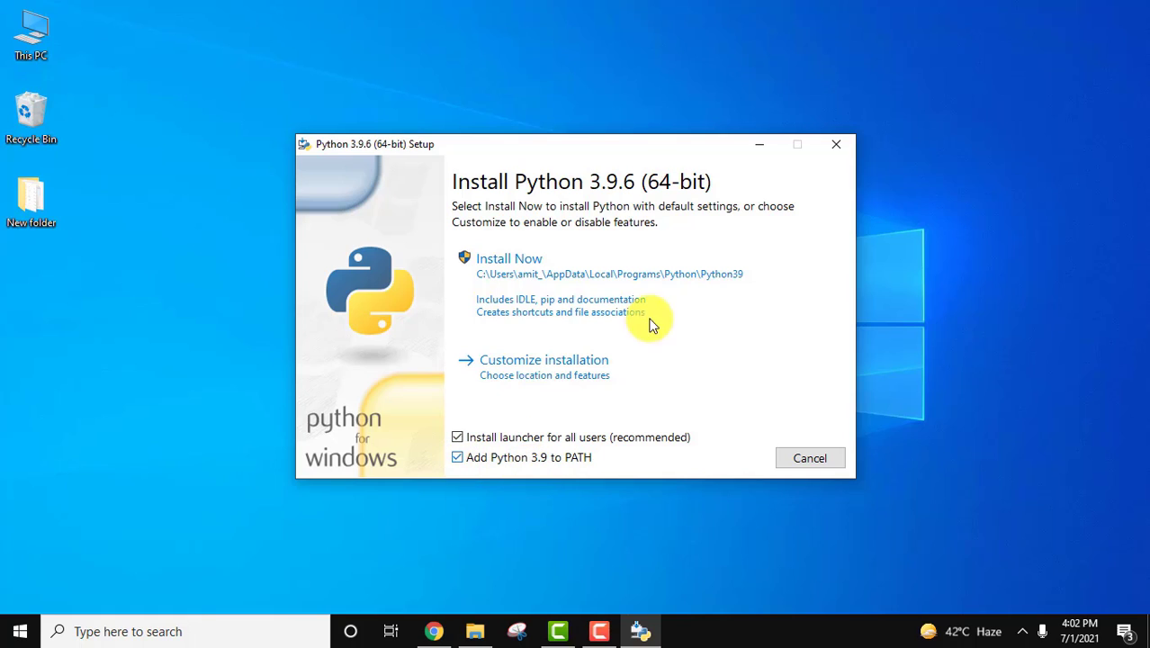
mouse_move(553, 360)
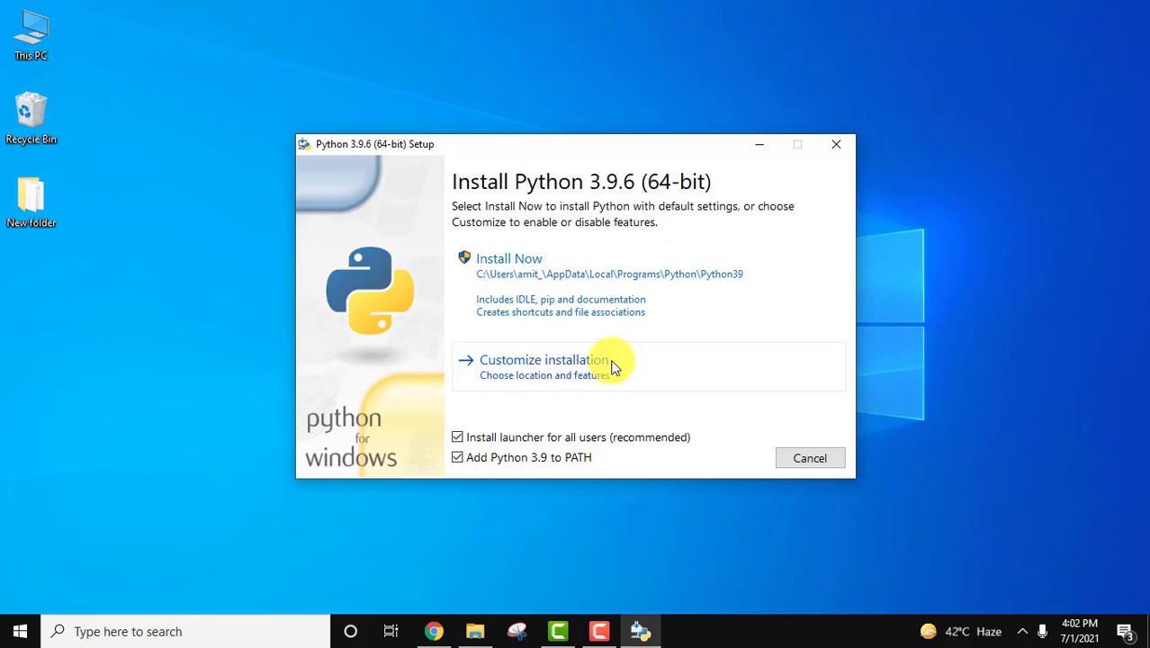
mouse_move(621, 364)
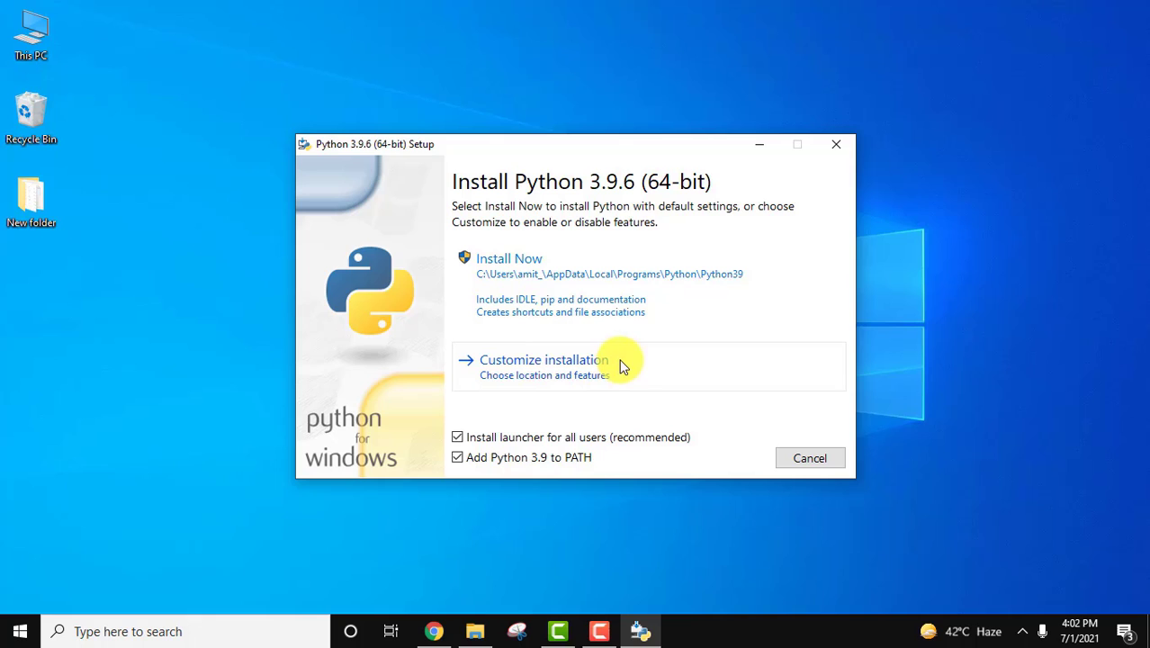
left_click(544, 360)
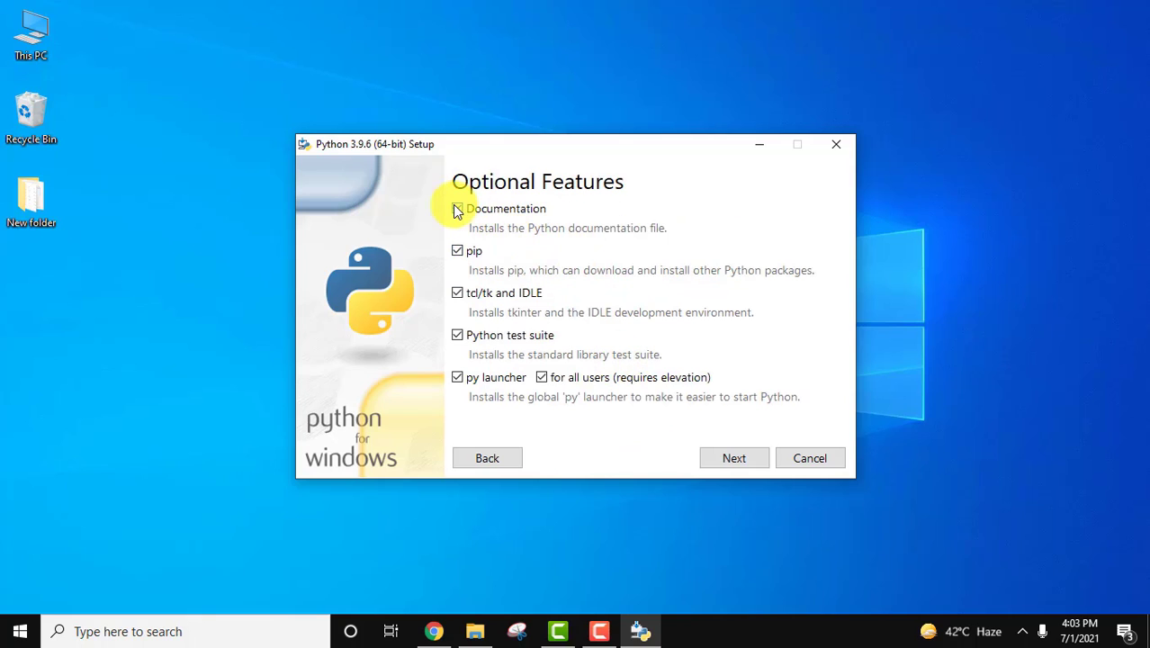
left_click(457, 209)
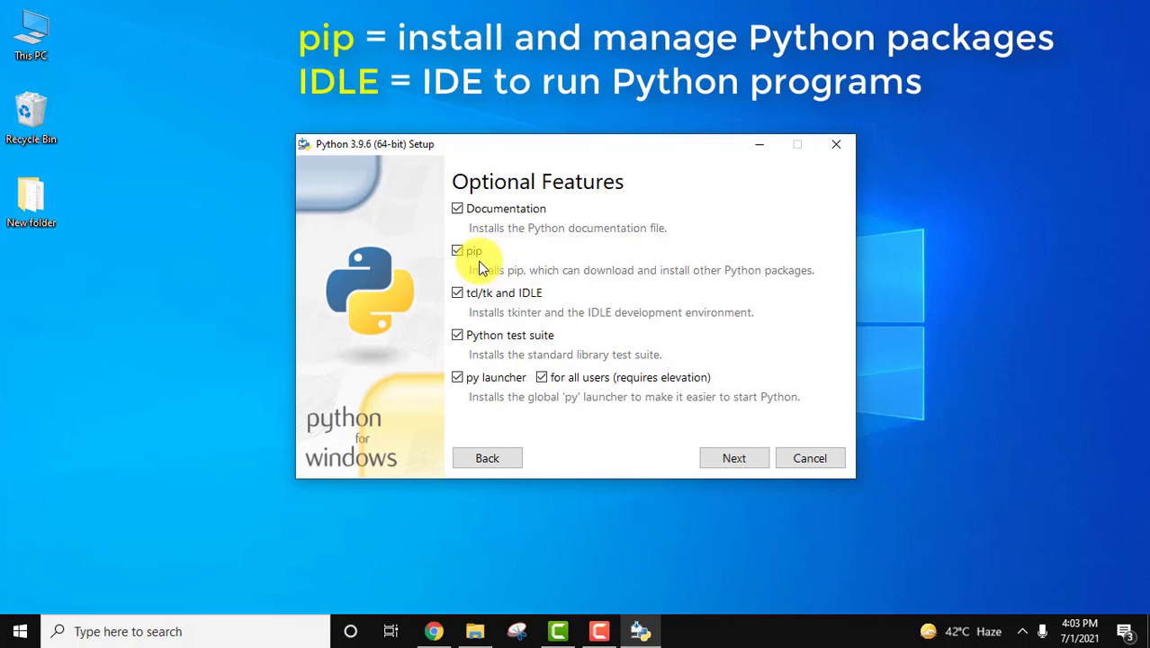
mouse_move(531, 299)
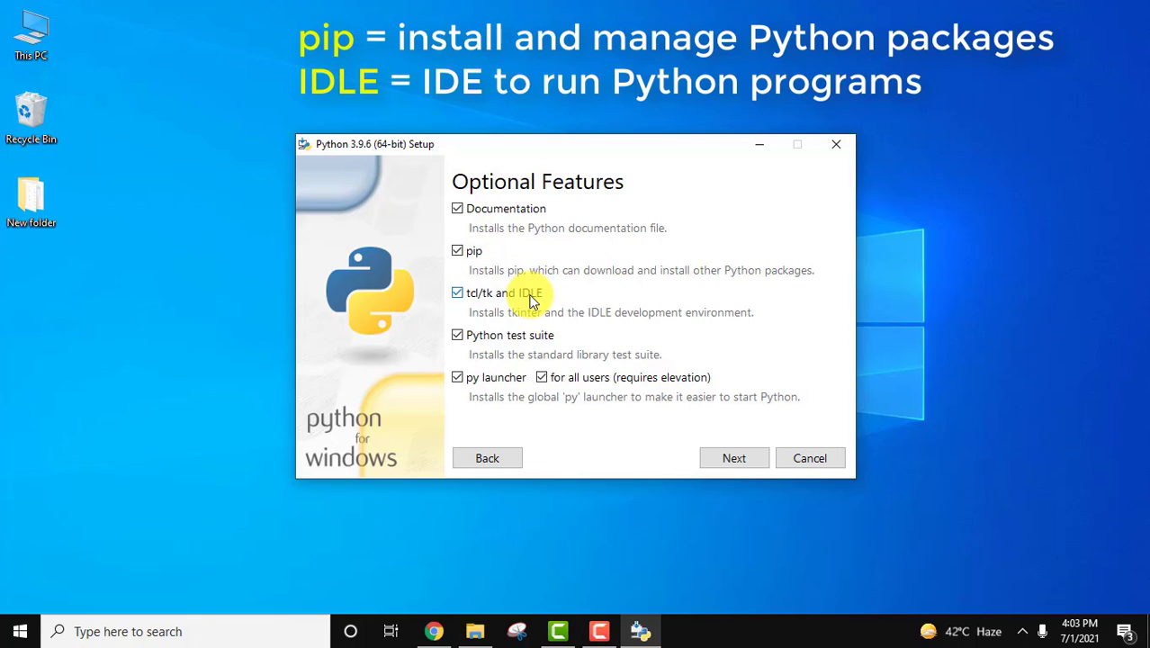
mouse_move(554, 360)
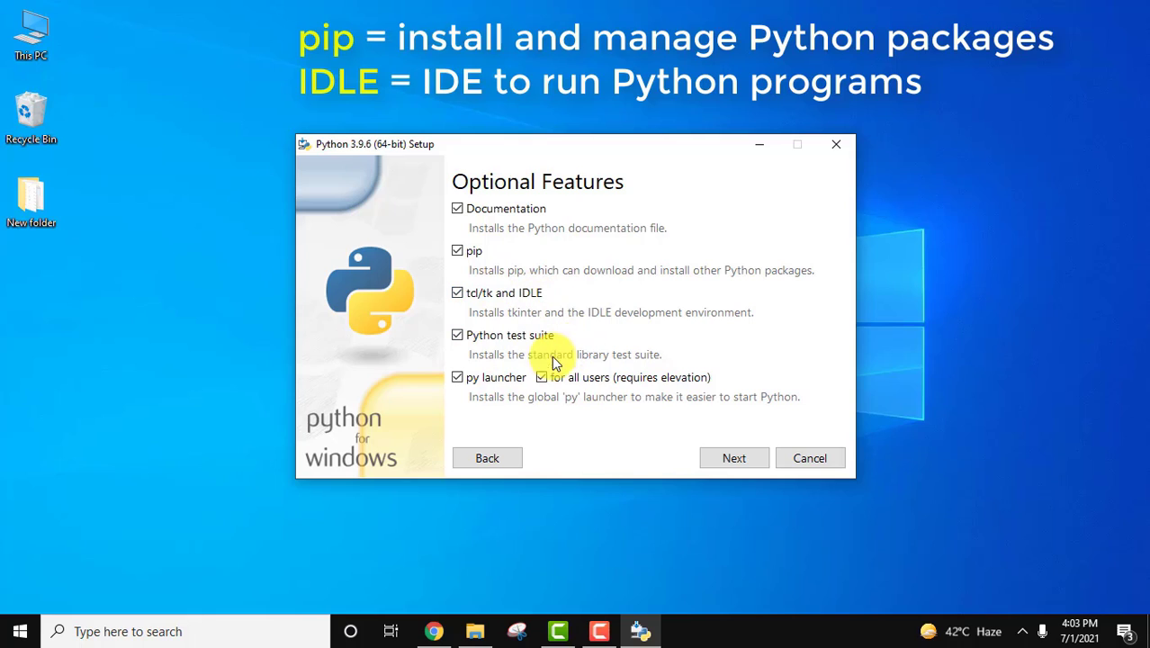
mouse_move(723, 437)
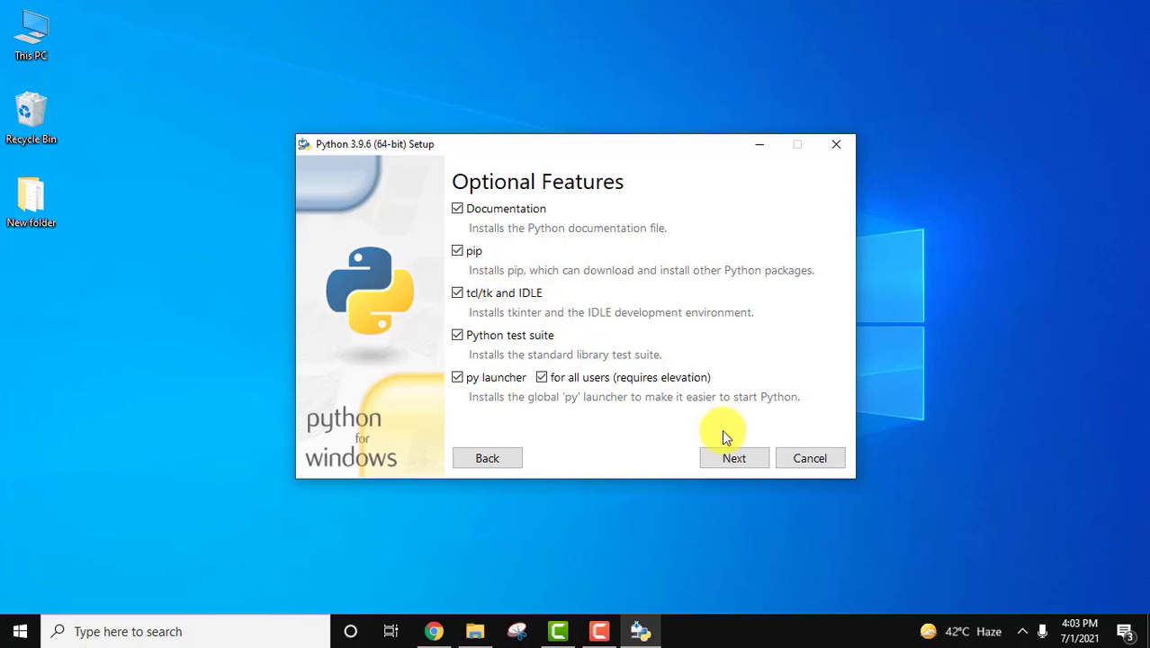
mouse_move(734, 459)
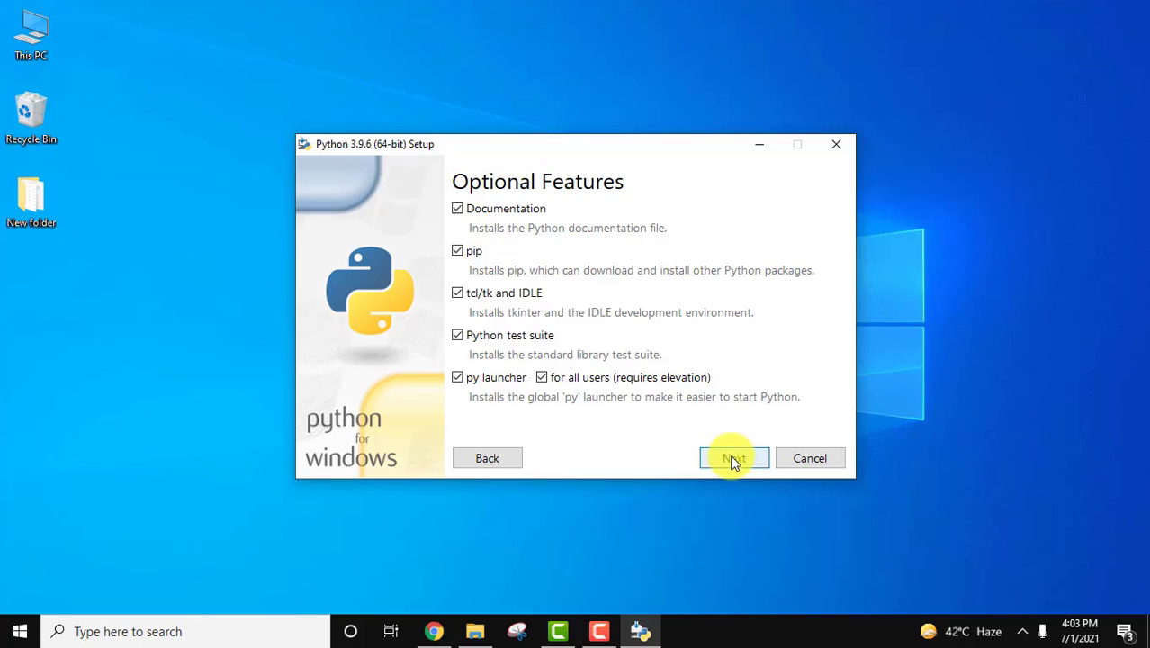
- On Advanced Options, install for all users and keep the default C:\Program Files\Python39 location
left_click(734, 457)
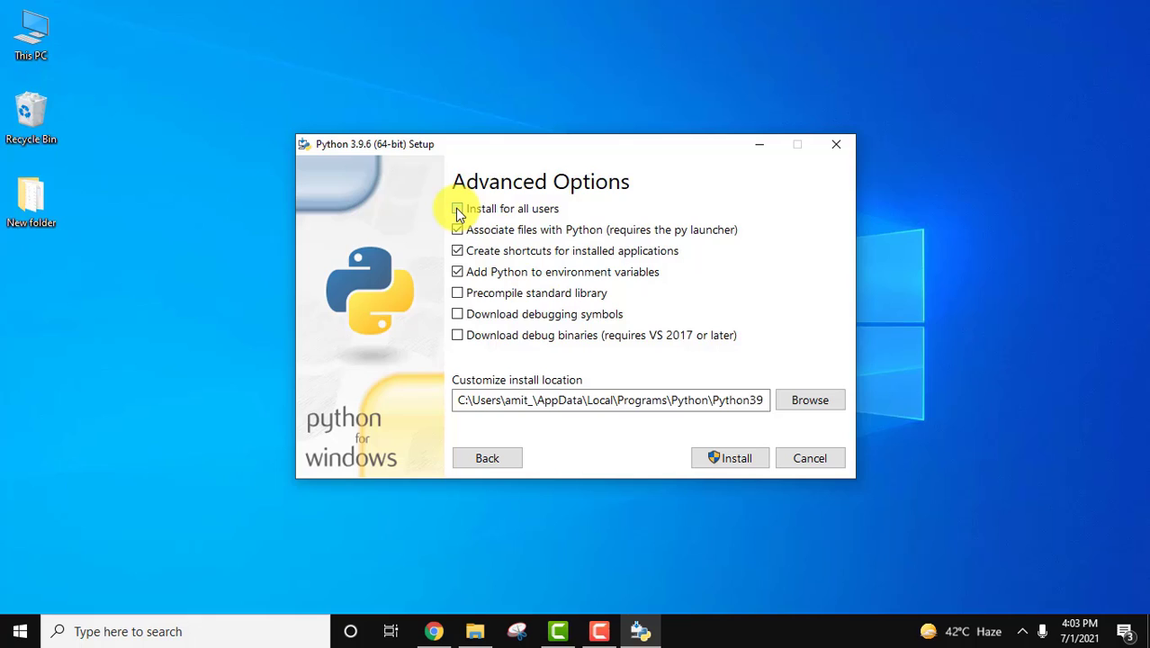
left_click(457, 209)
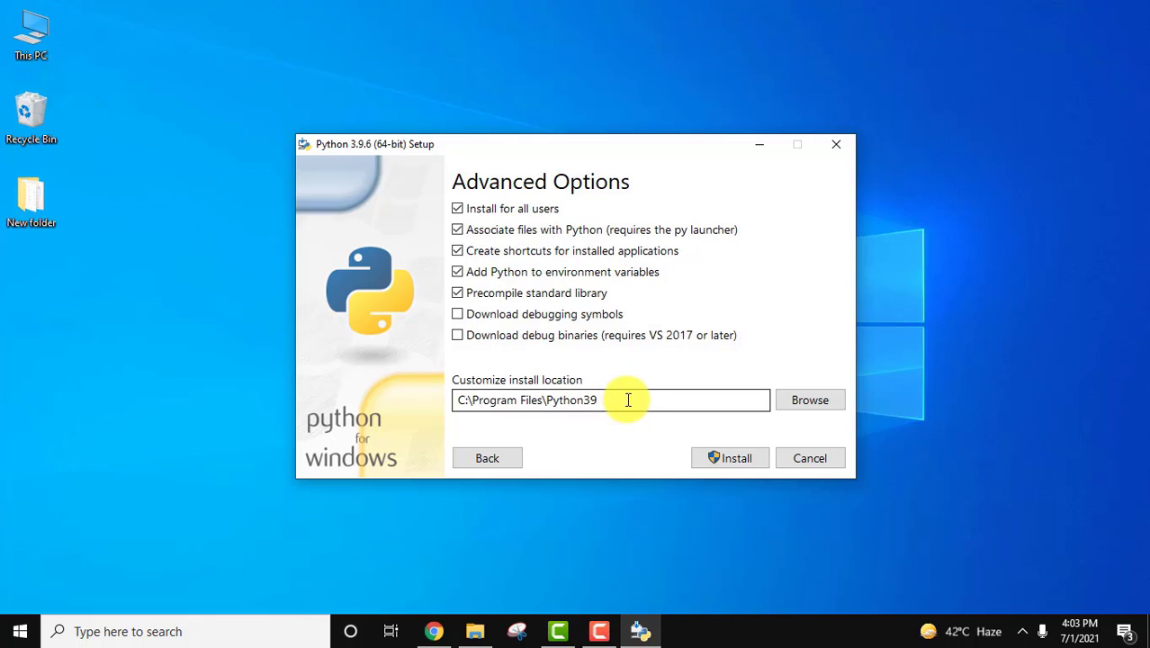
mouse_move(810, 400)
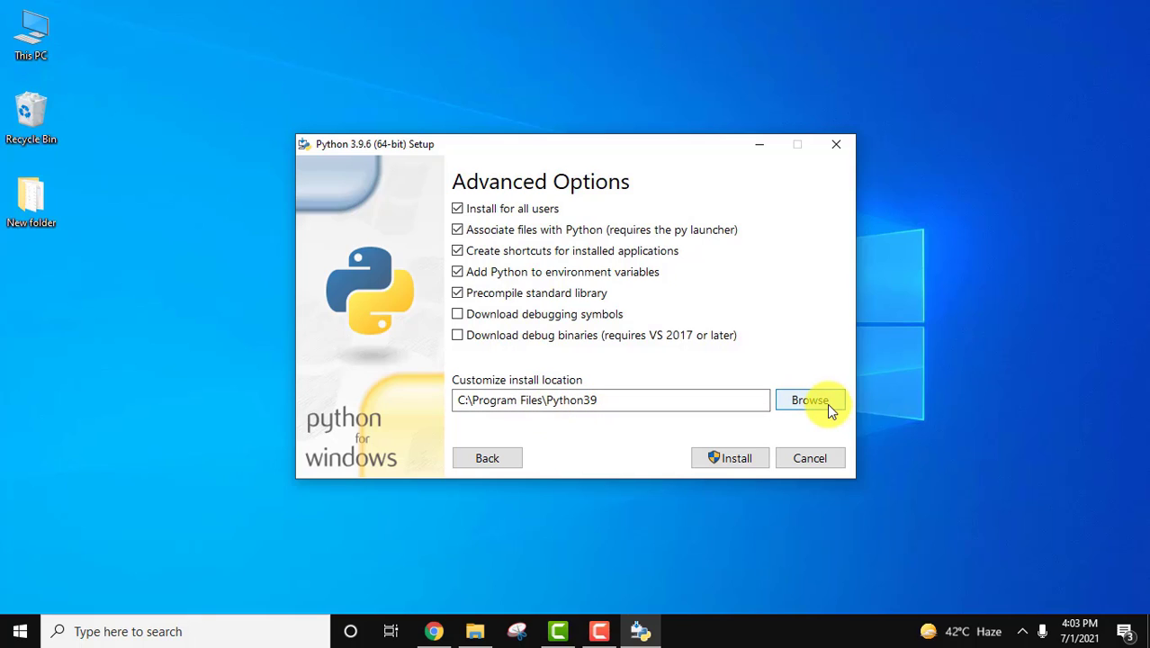
left_click(810, 399)
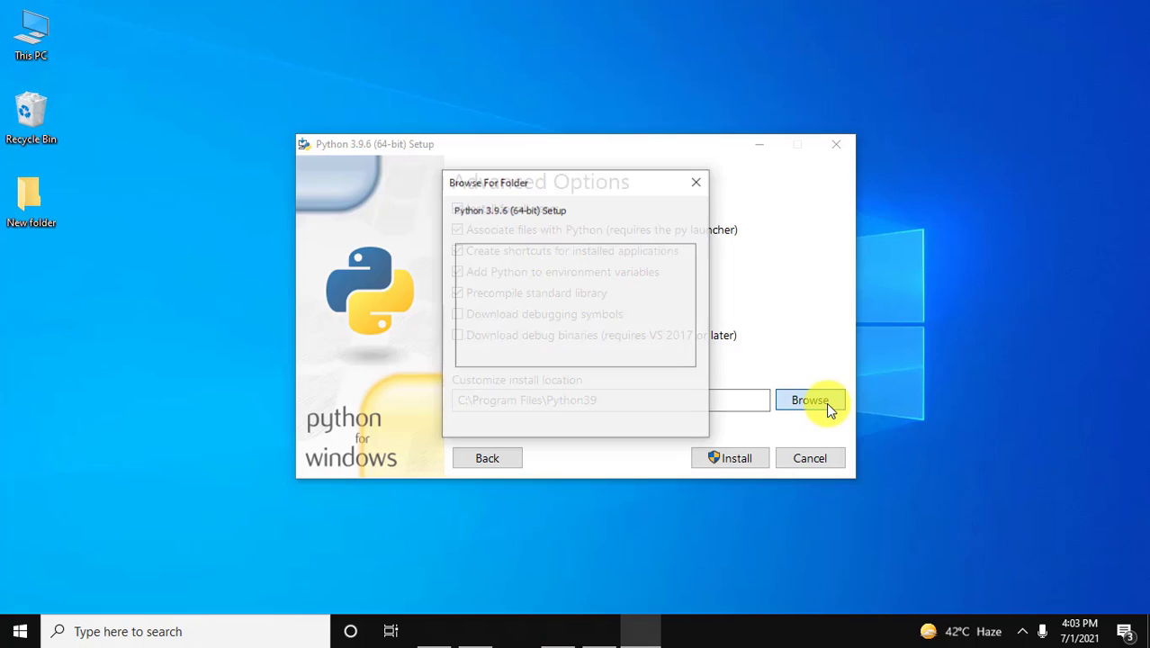
left_click(810, 400)
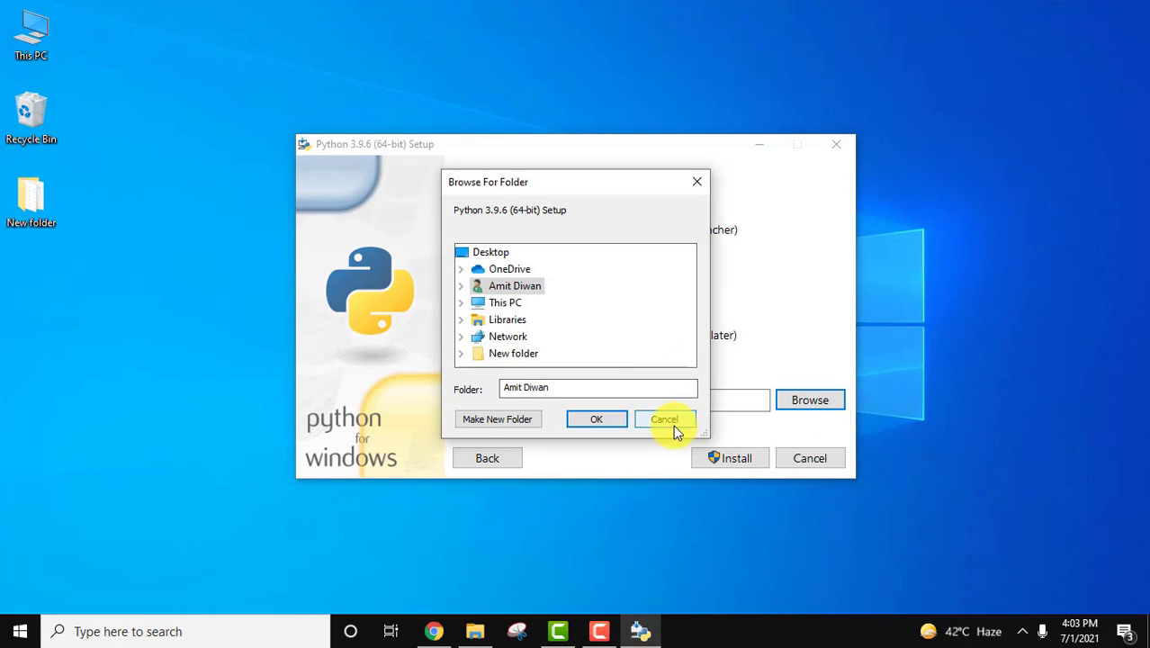
left_click(664, 419)
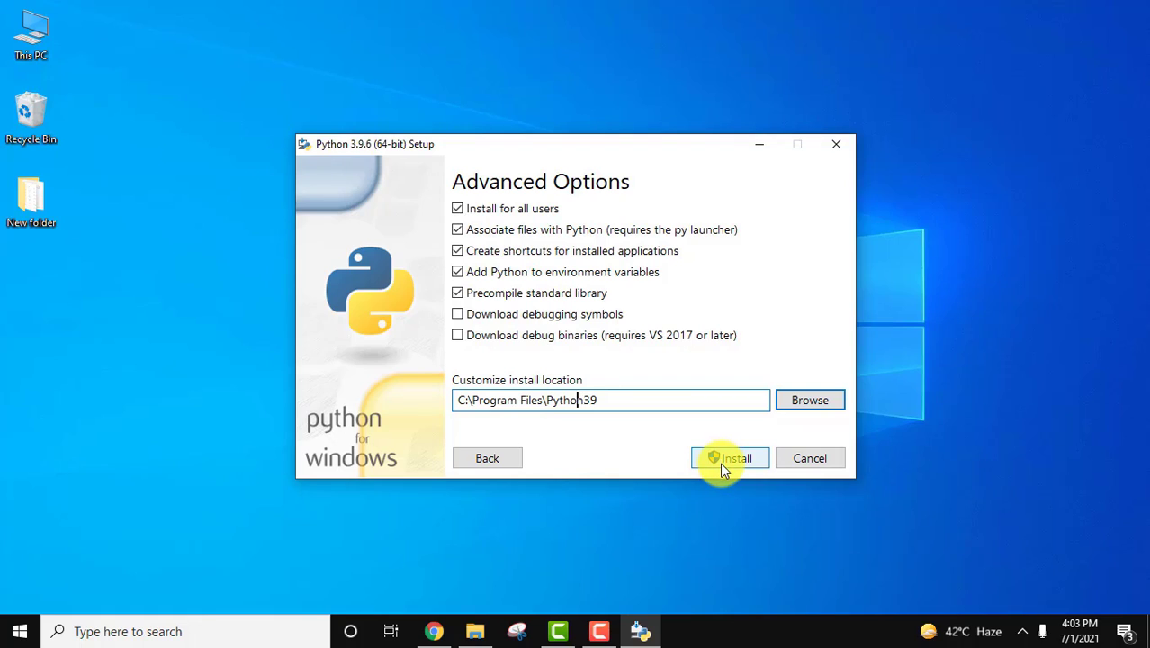
- Run the installation until 'Setup was successful' and close the installer
left_click(729, 457)
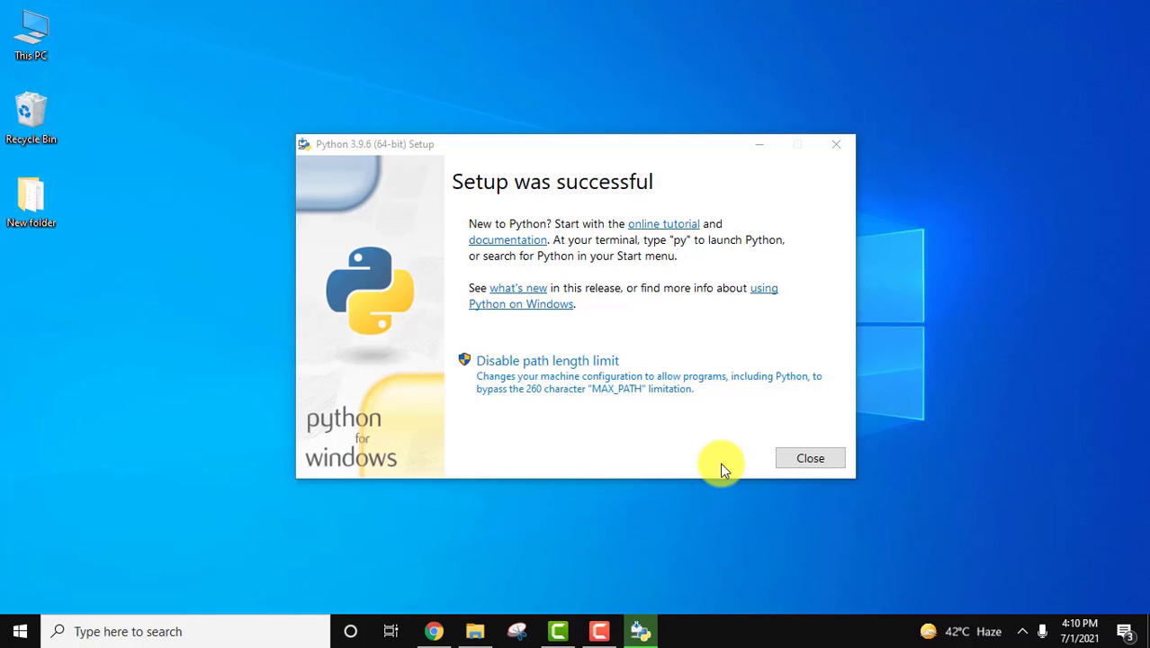
mouse_move(810, 459)
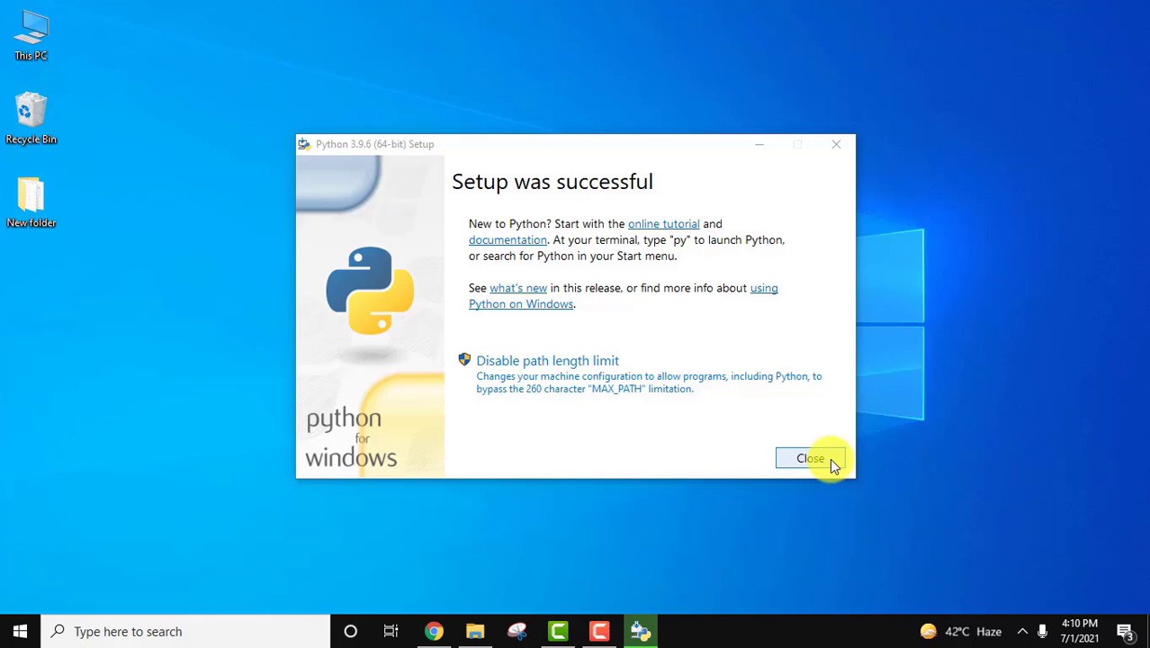
left_click(810, 459)
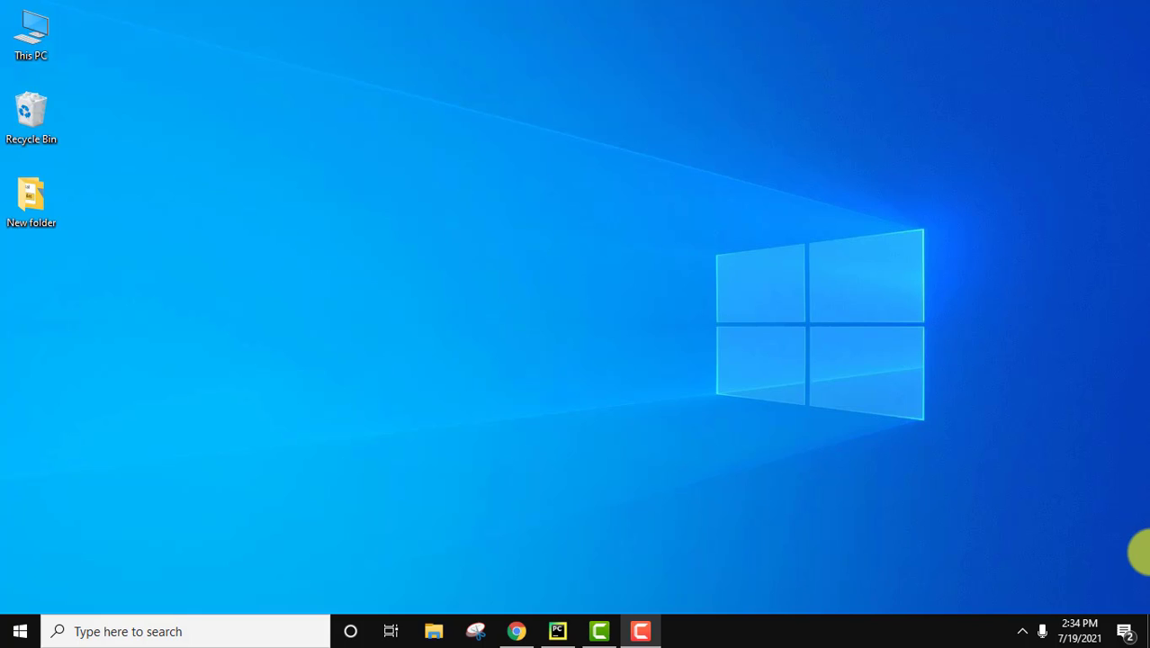
- Start Command Prompt from the Start menu search for 'cmd'
left_click(18, 630)
type("cmd")
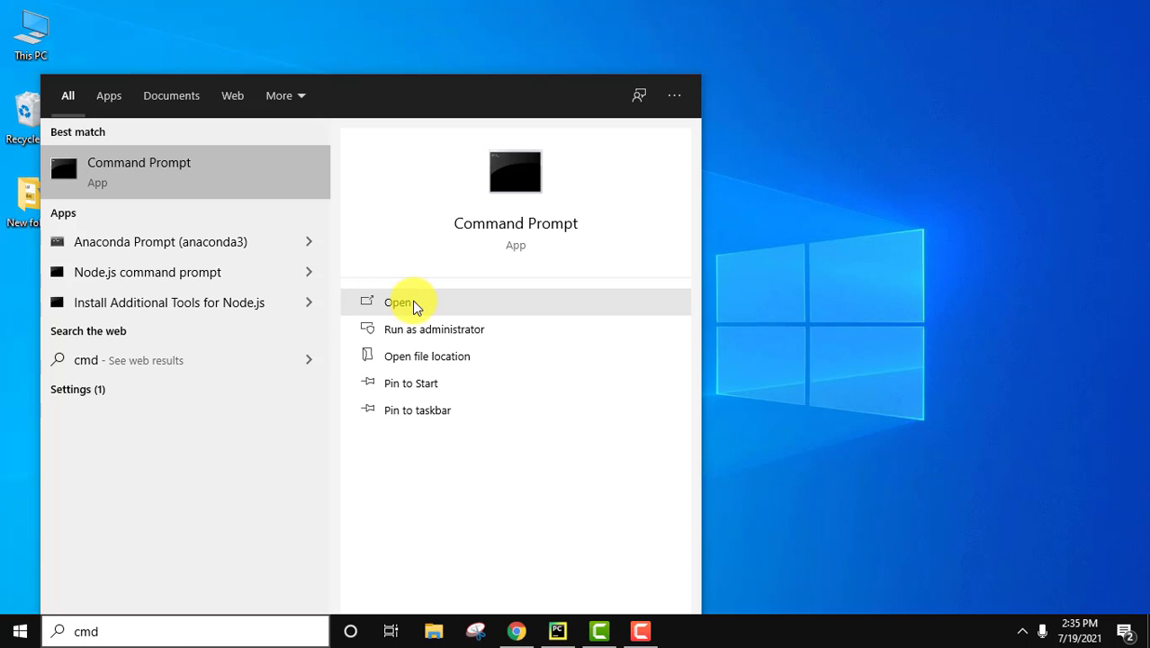
left_click(400, 302)
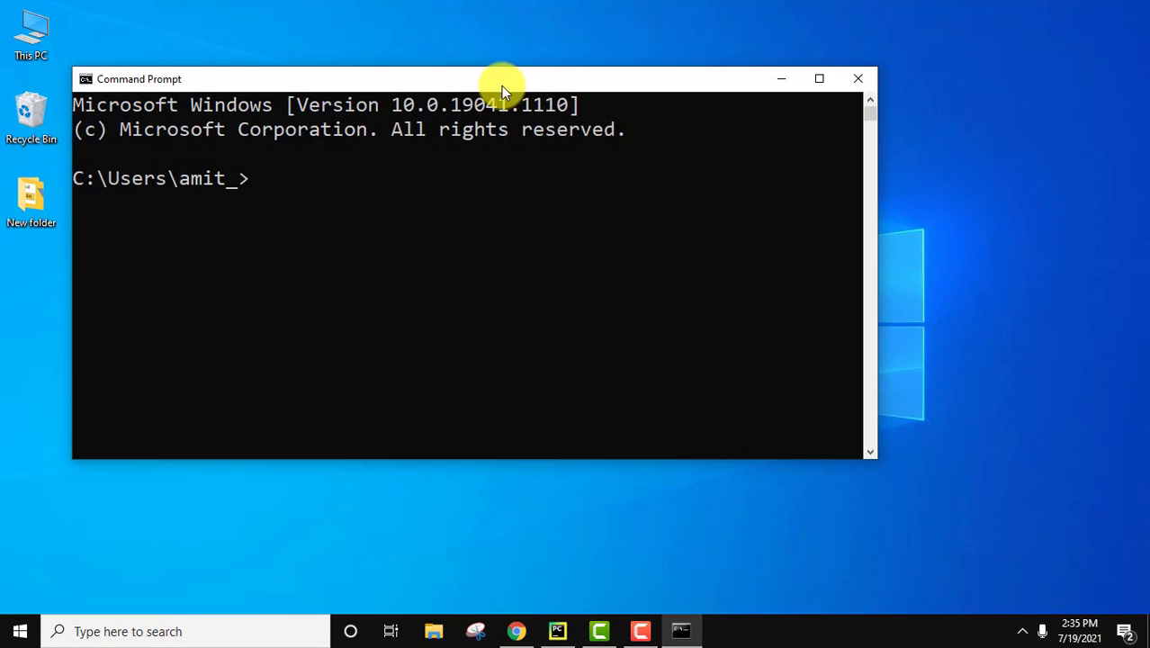
- Run 'python --version' and 'pip --version', confirming Python 3.9.6 and pip 21.1.3
left_click_drag(500, 79, 662, 101)
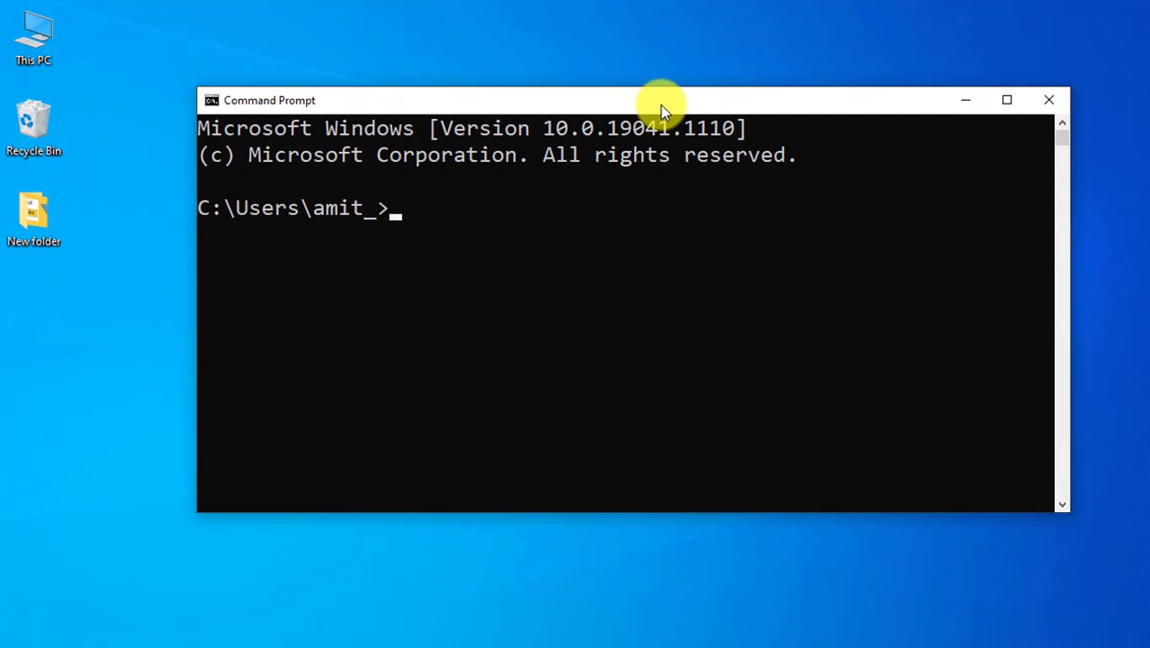
type("python")
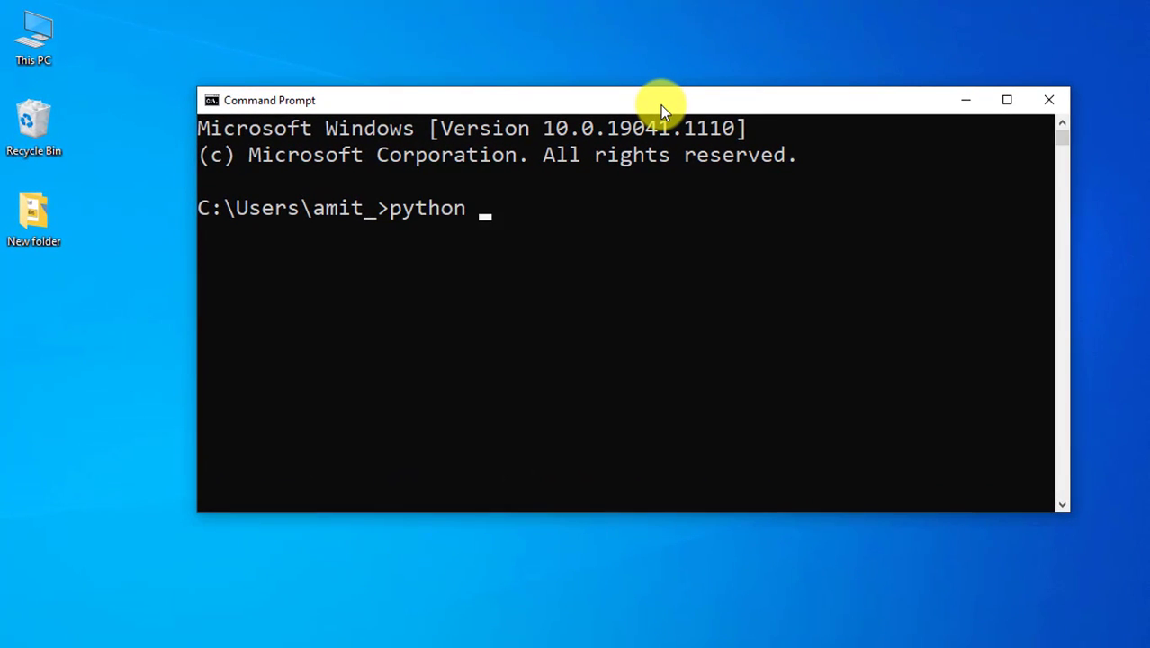
type("--ver")
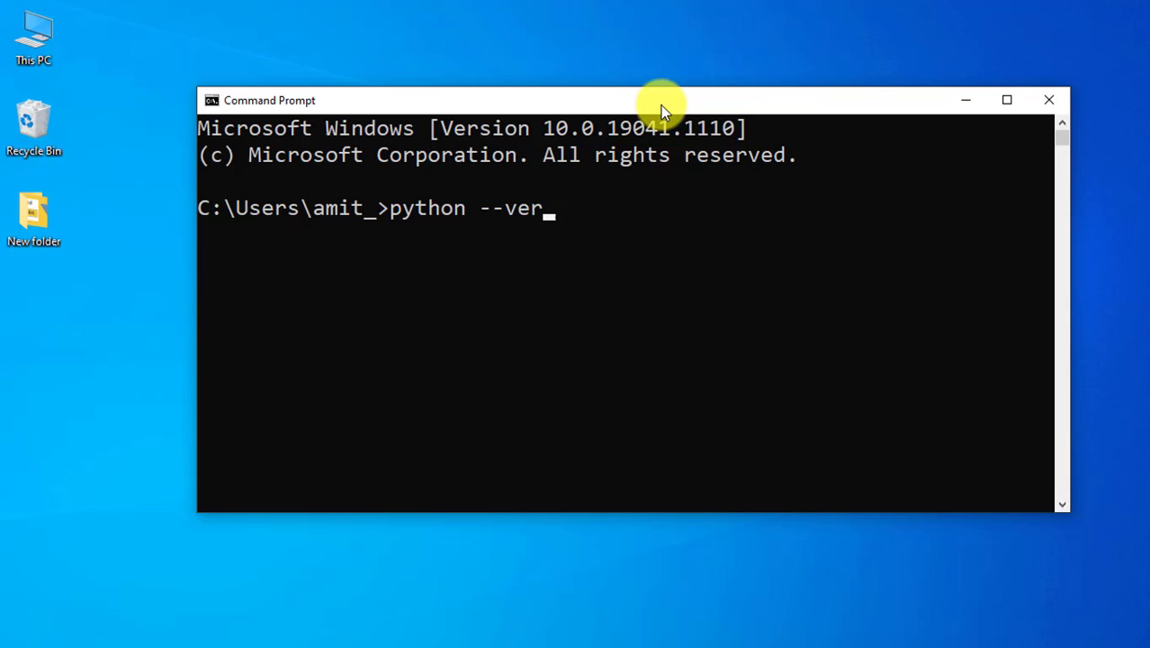
key("Return")
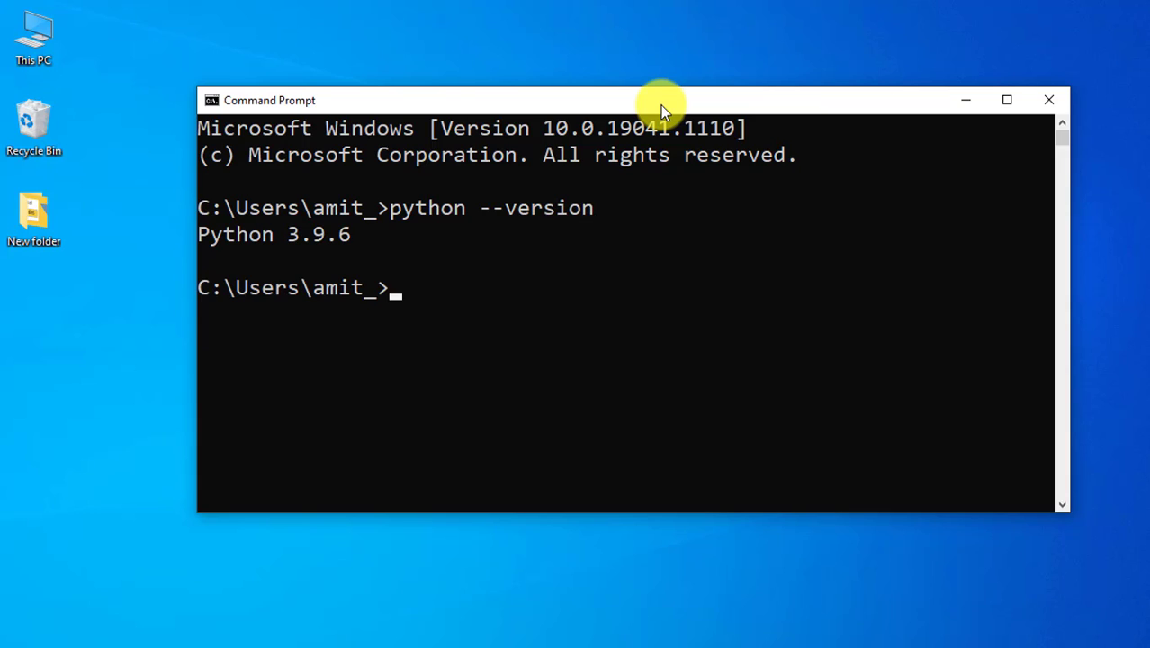
mouse_move(249, 242)
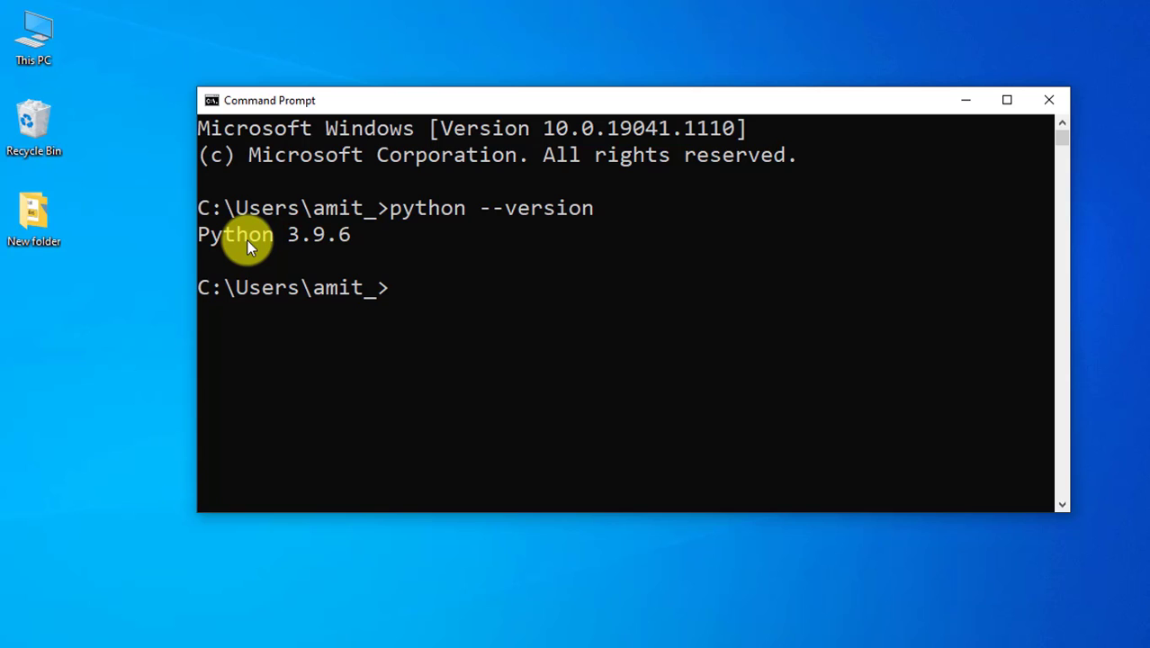
type("pip --version")
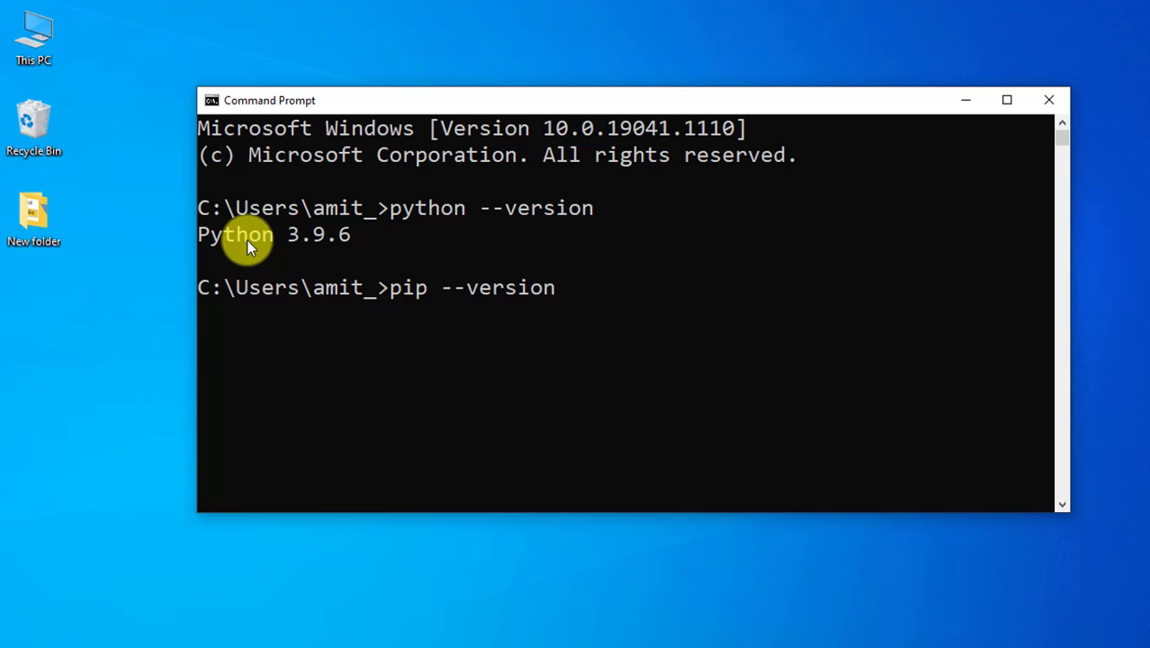
key("Return")
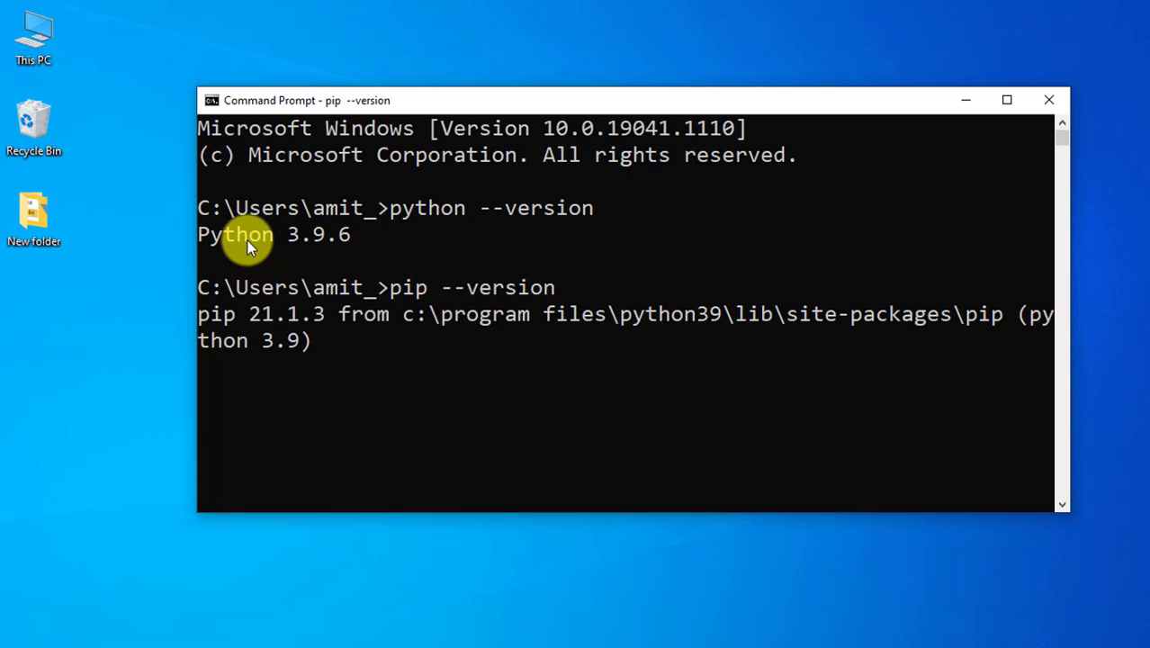
key("Return")
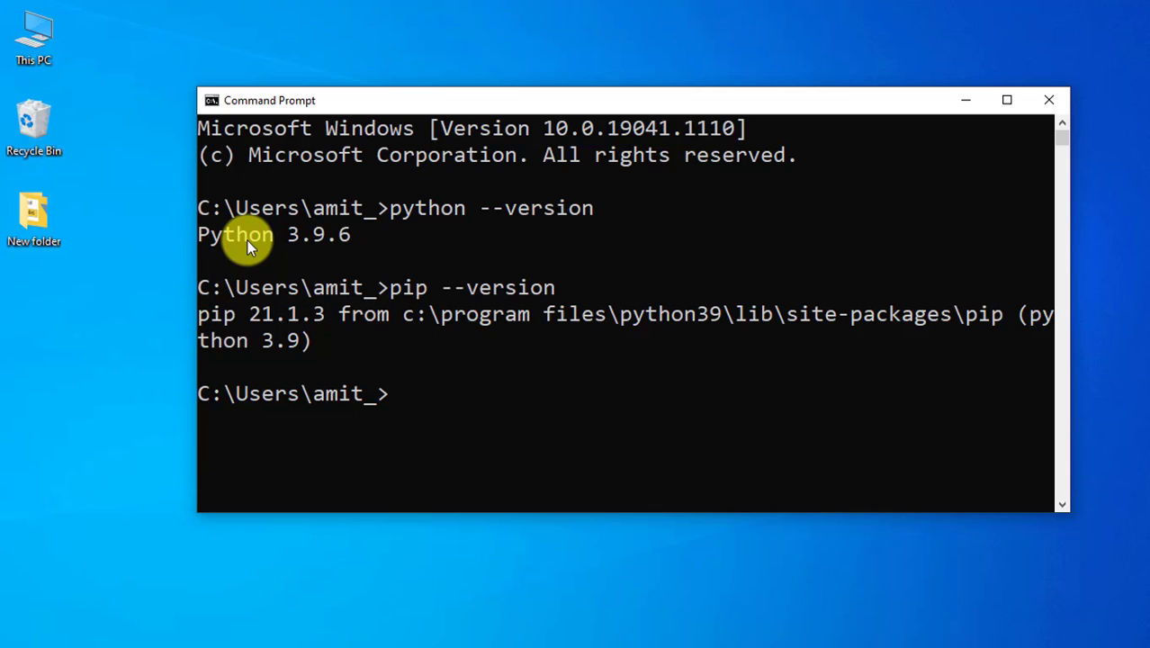
mouse_move(1101, 454)
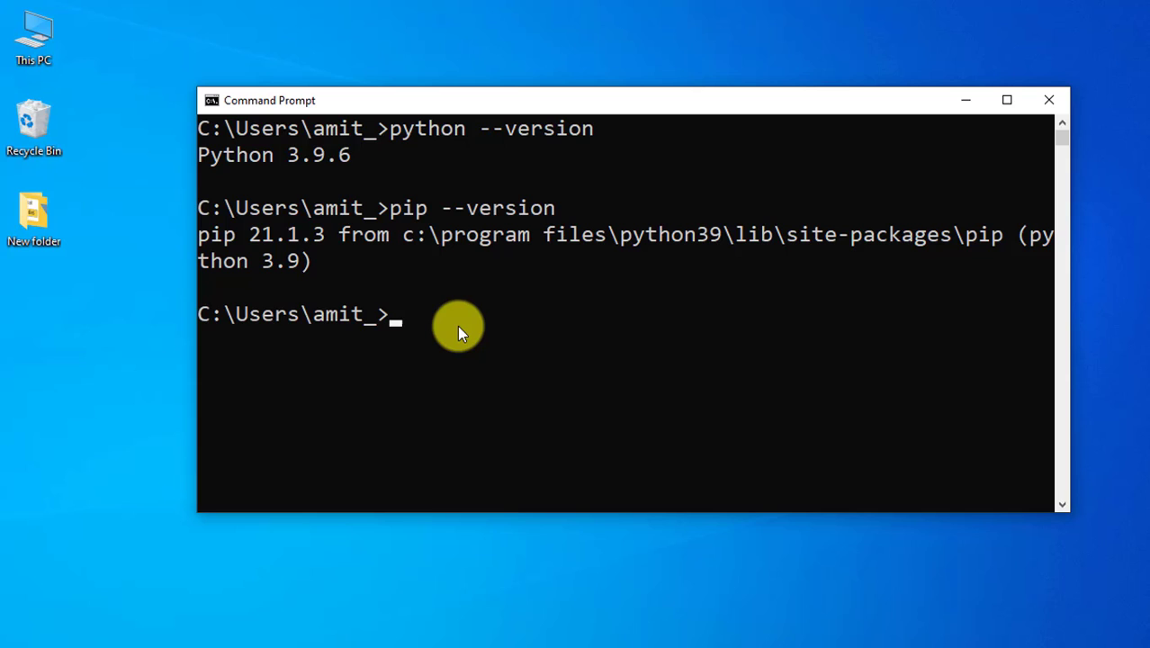
- Run 'pip install theano' so pip reports theano-1.0.5 successfully installed
type("pip")
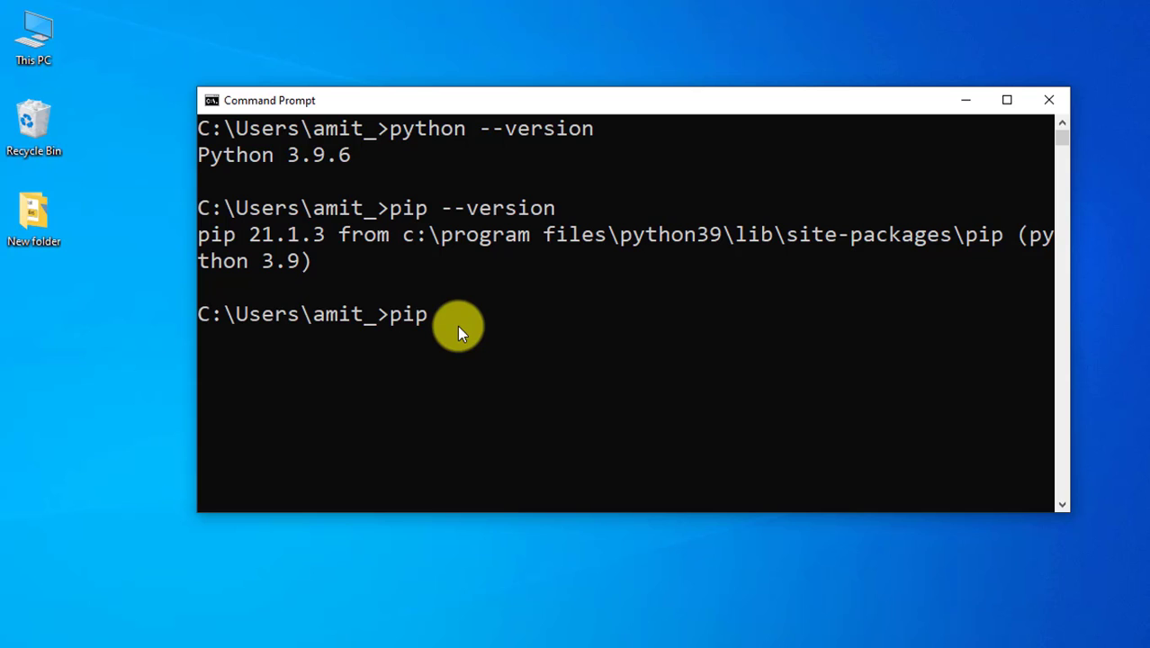
type("install t")
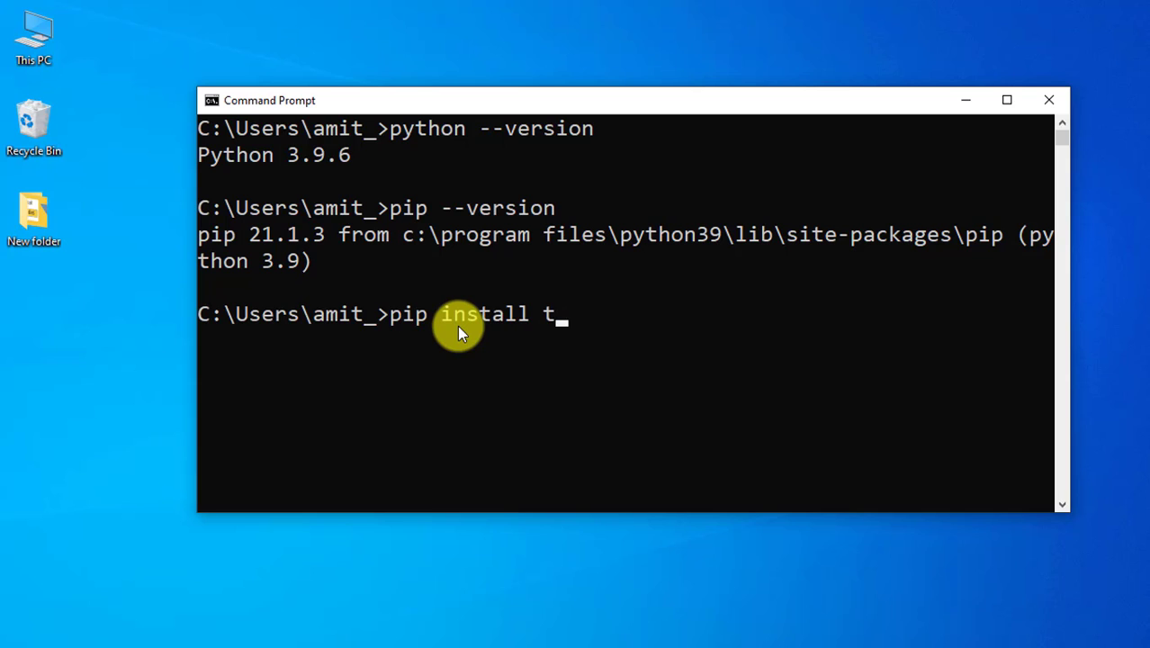
type("heano")
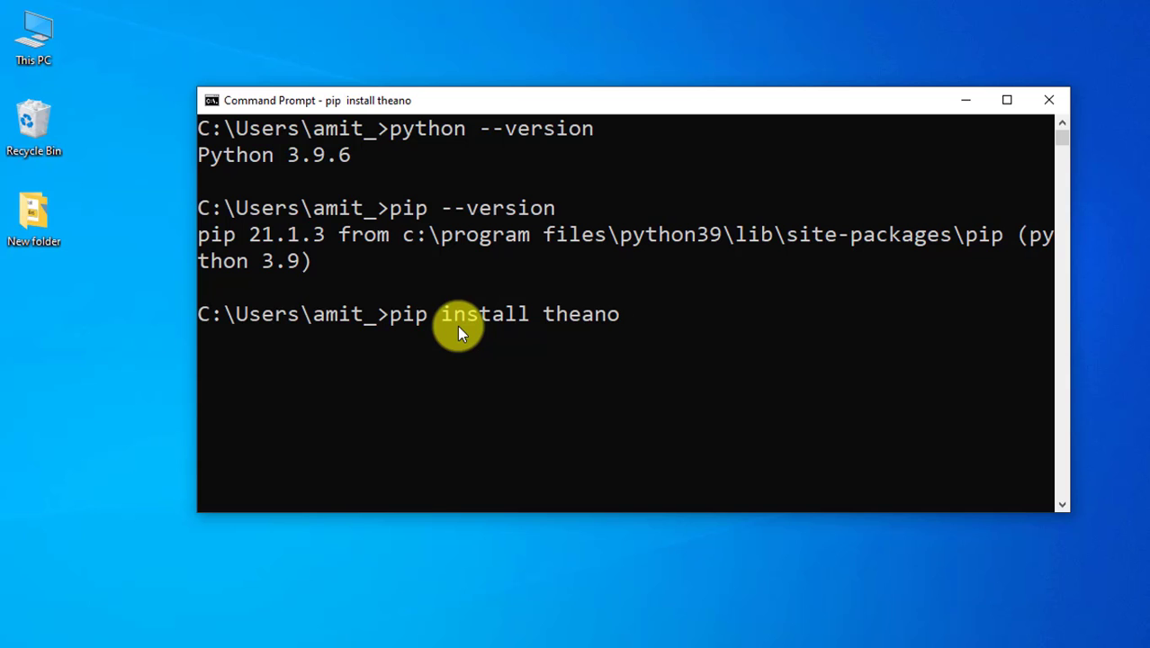
key("Return")
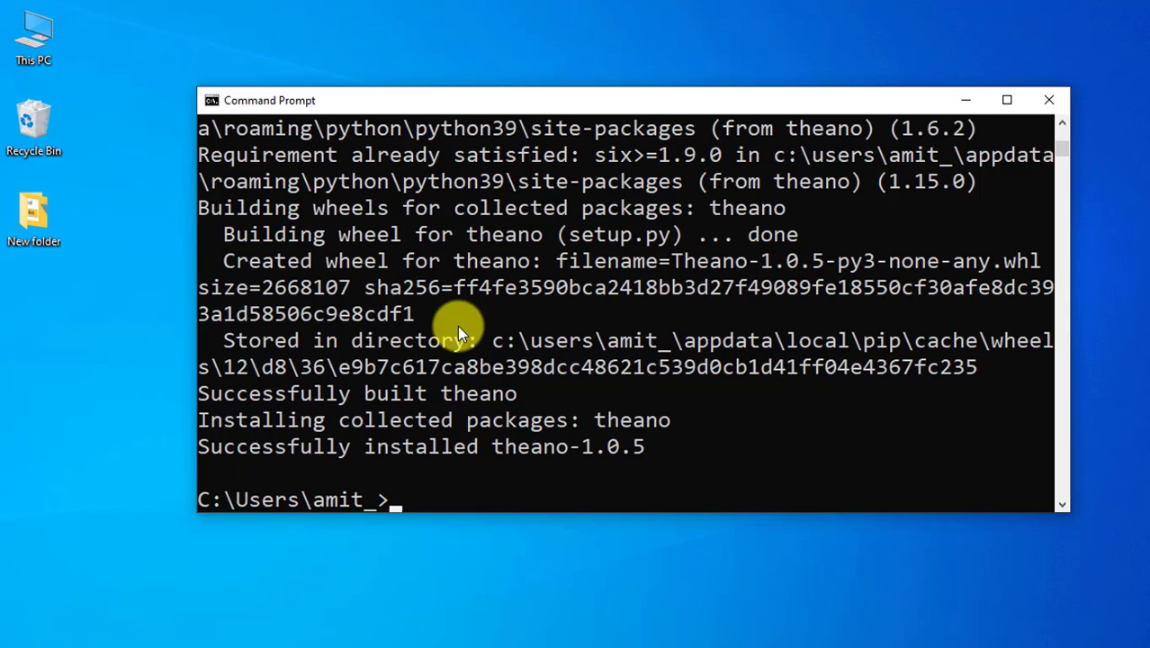
mouse_move(567, 459)
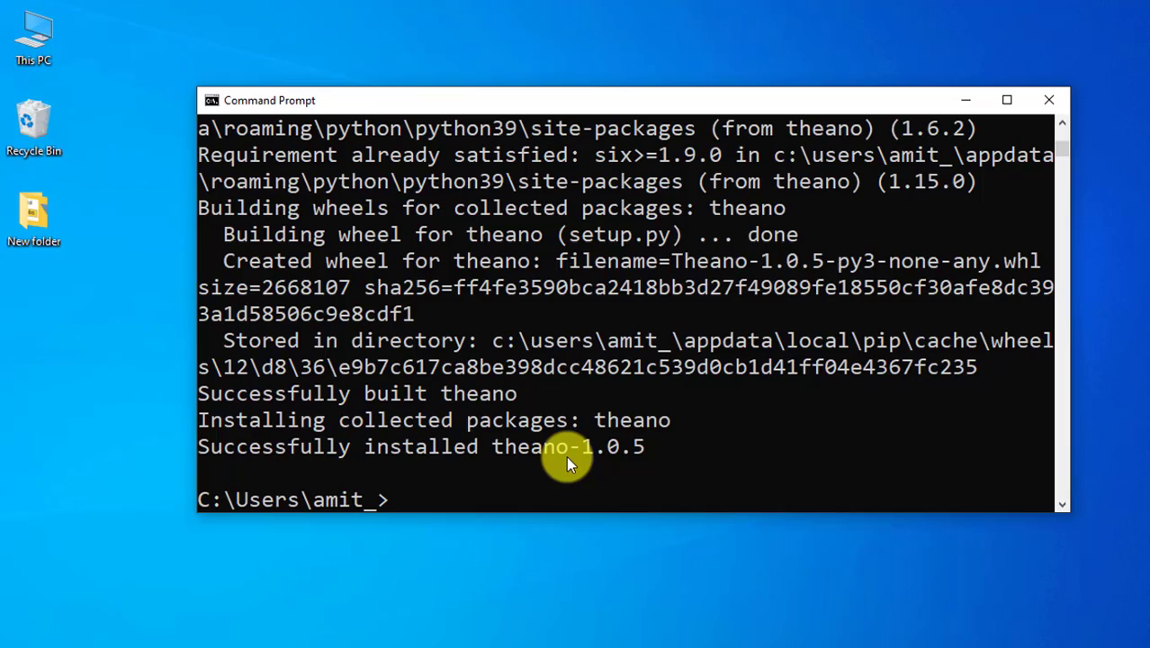